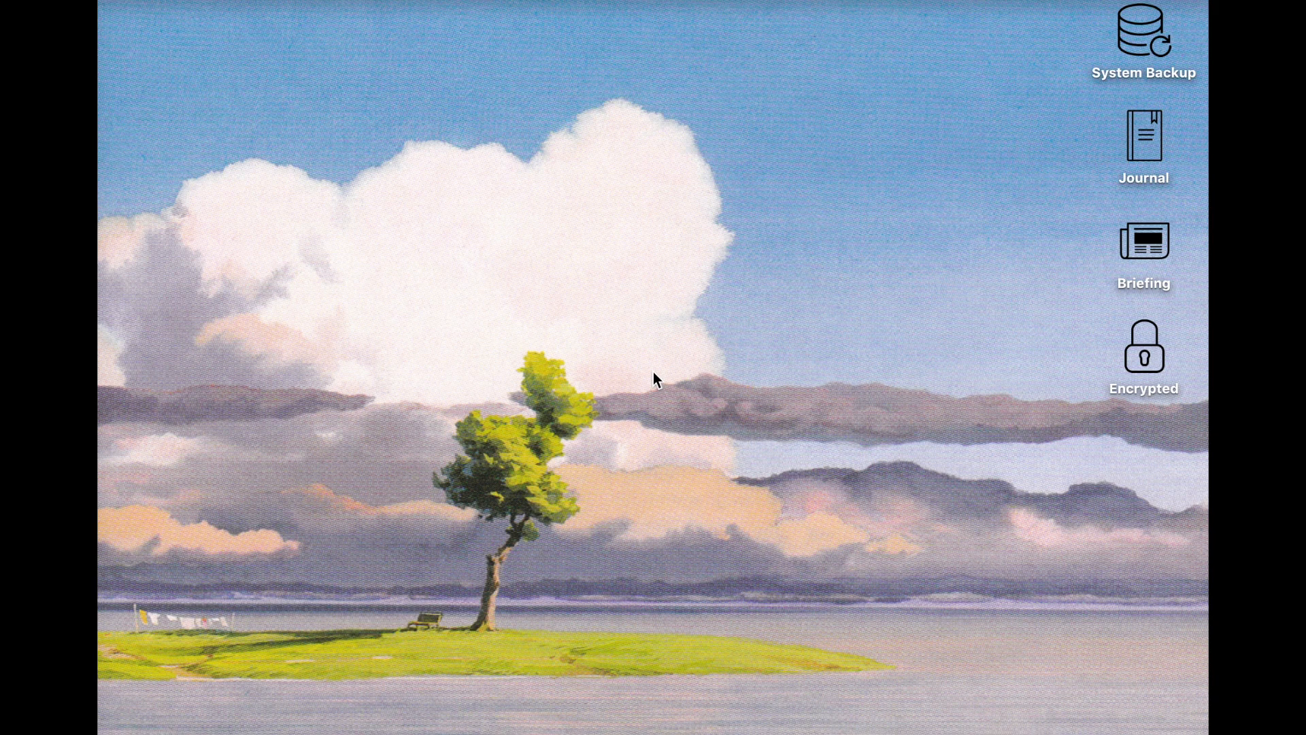
{"action": "mouse_move", "coordinate": [636, 354]}
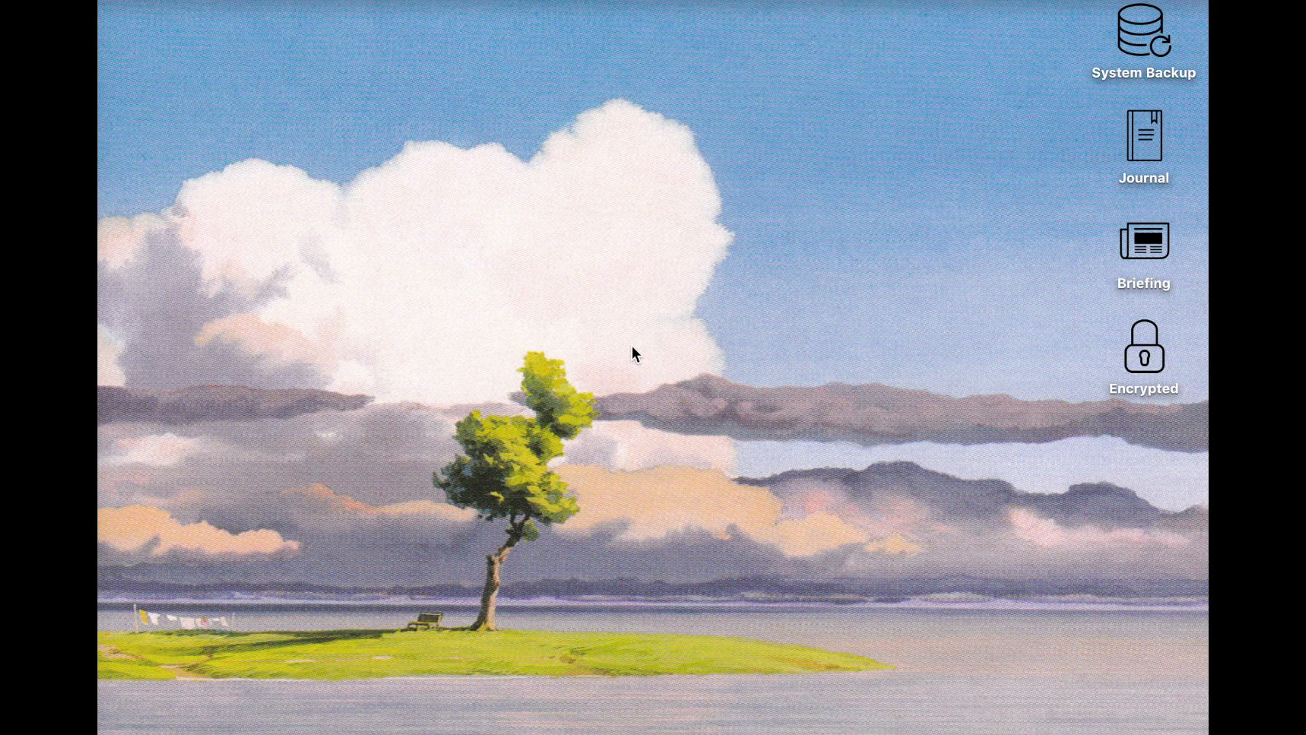
{"action": "mouse_move", "coordinate": [953, 140]}
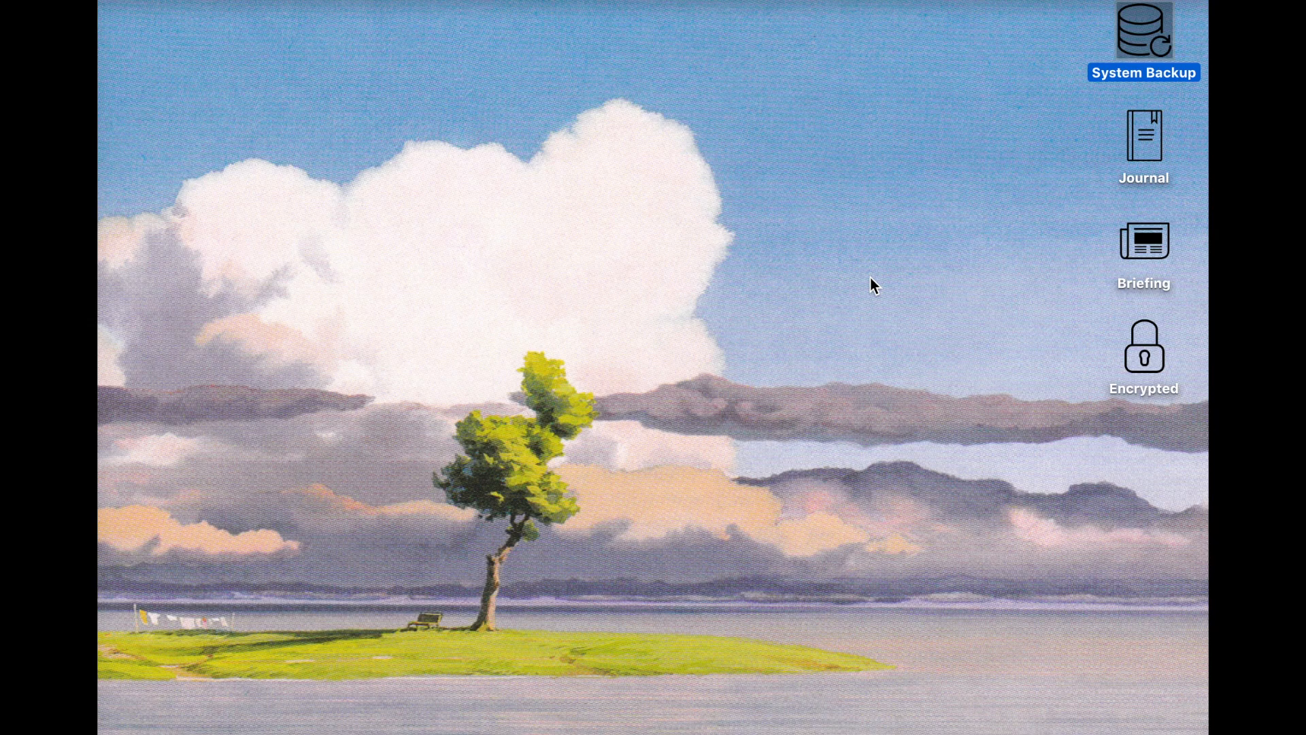
{"action": "mouse_move", "coordinate": [871, 170]}
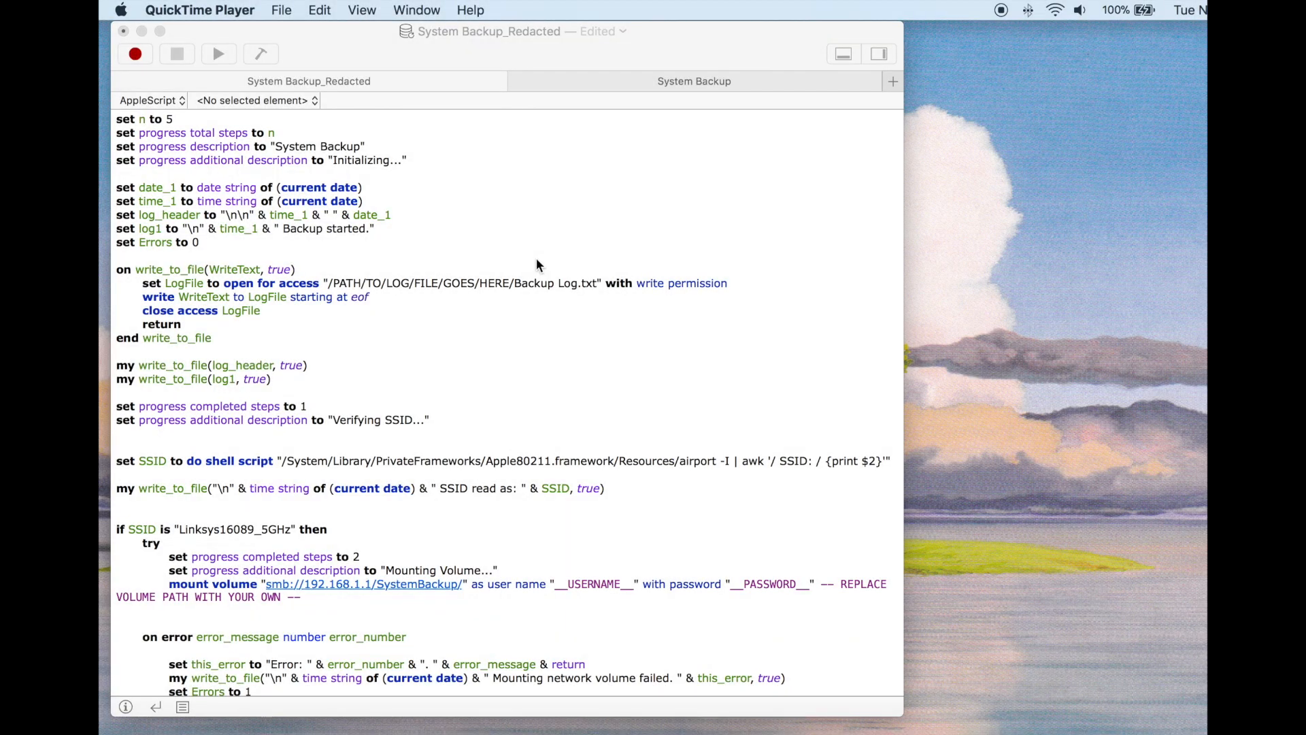
Step: Review the script's progress setup and highlight the write_to_file log handler name
{"action": "scroll", "scroll_direction": "down", "scroll_amount": 3}
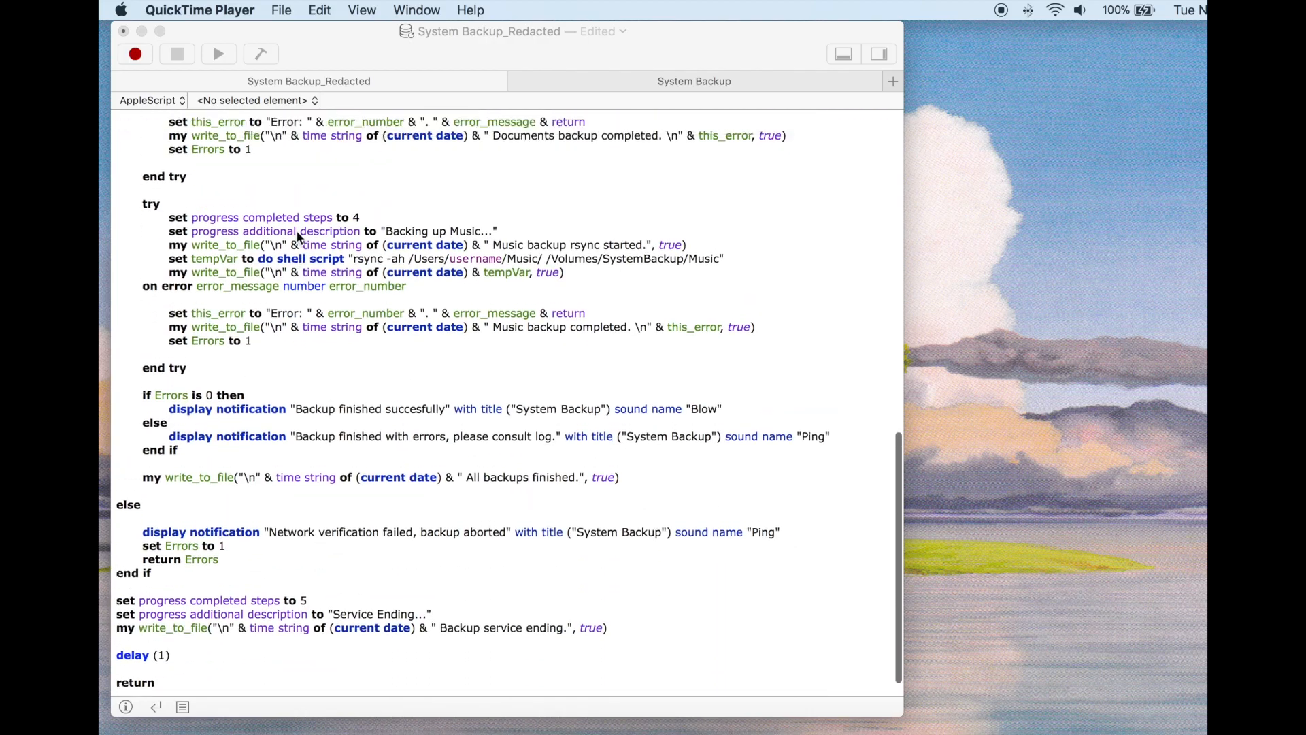
{"action": "scroll", "scroll_direction": "up", "scroll_amount": 3}
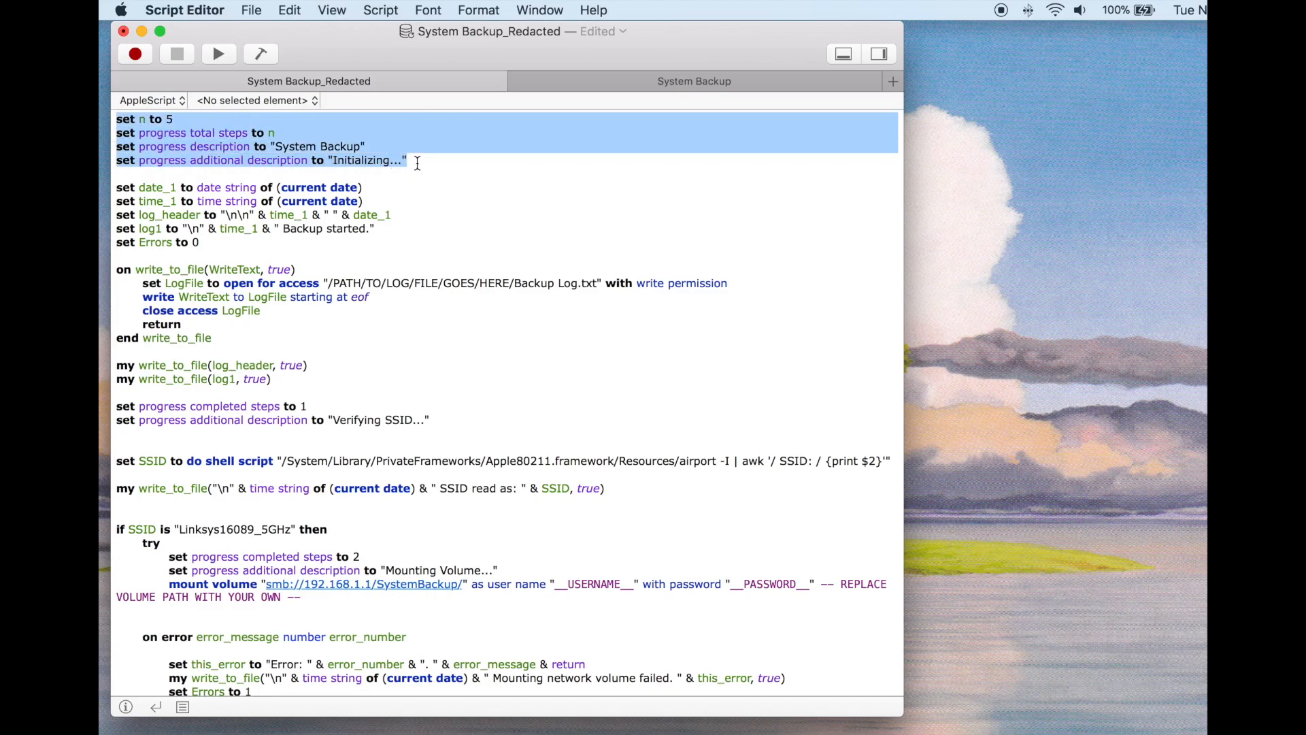
{"action": "left_click", "coordinate": [409, 160]}
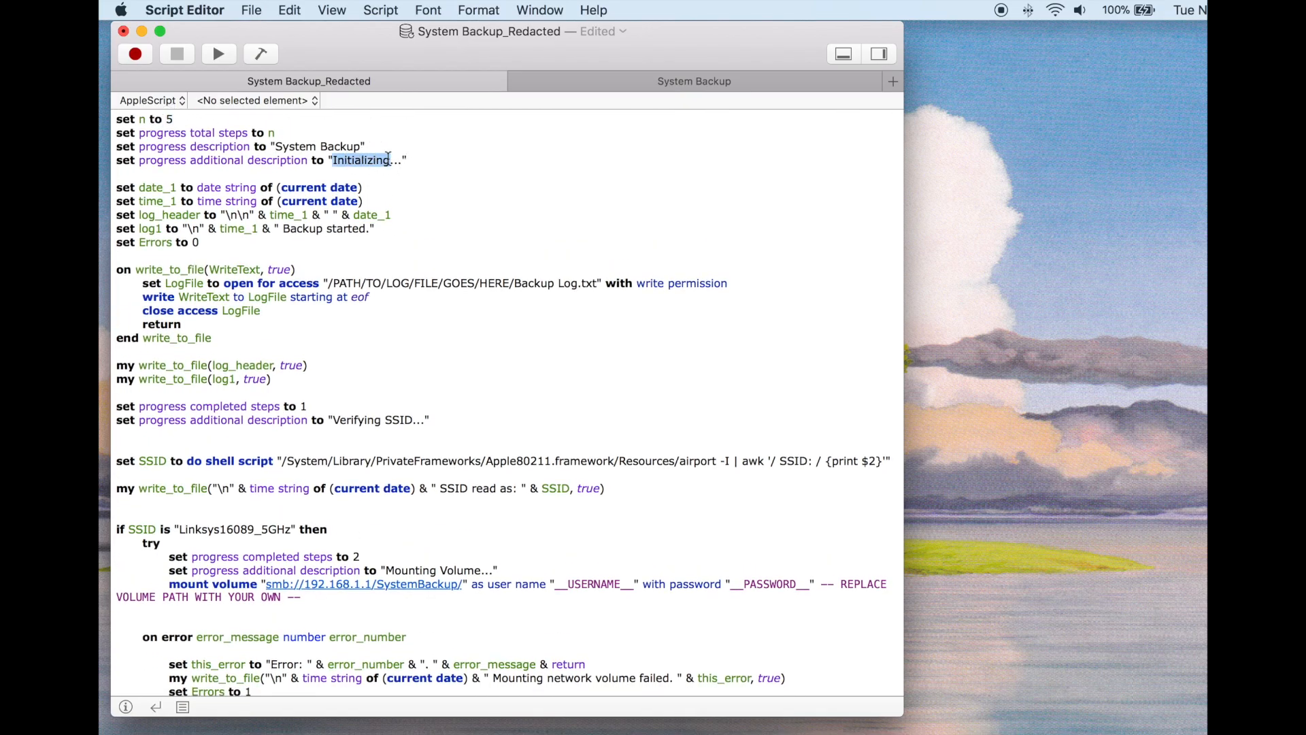
{"action": "scroll", "scroll_direction": "down", "scroll_amount": 3}
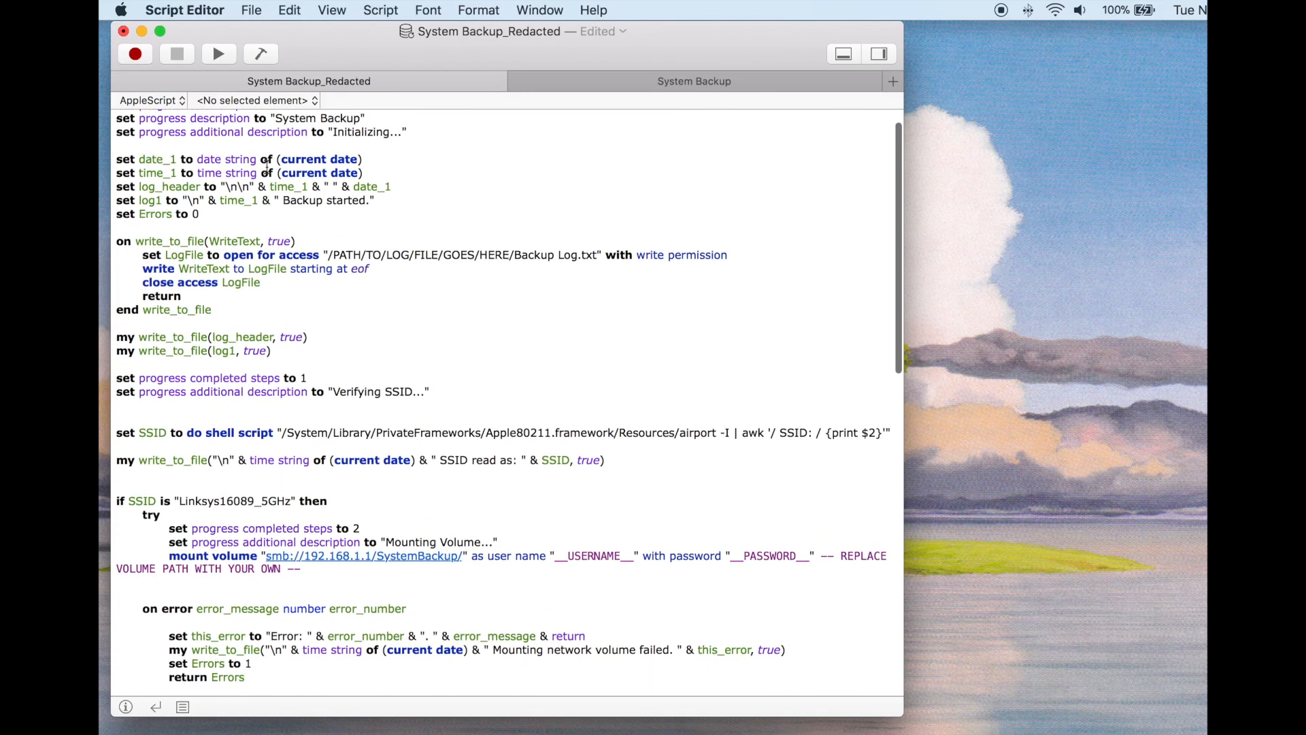
{"action": "scroll", "scroll_direction": "down", "scroll_amount": 3}
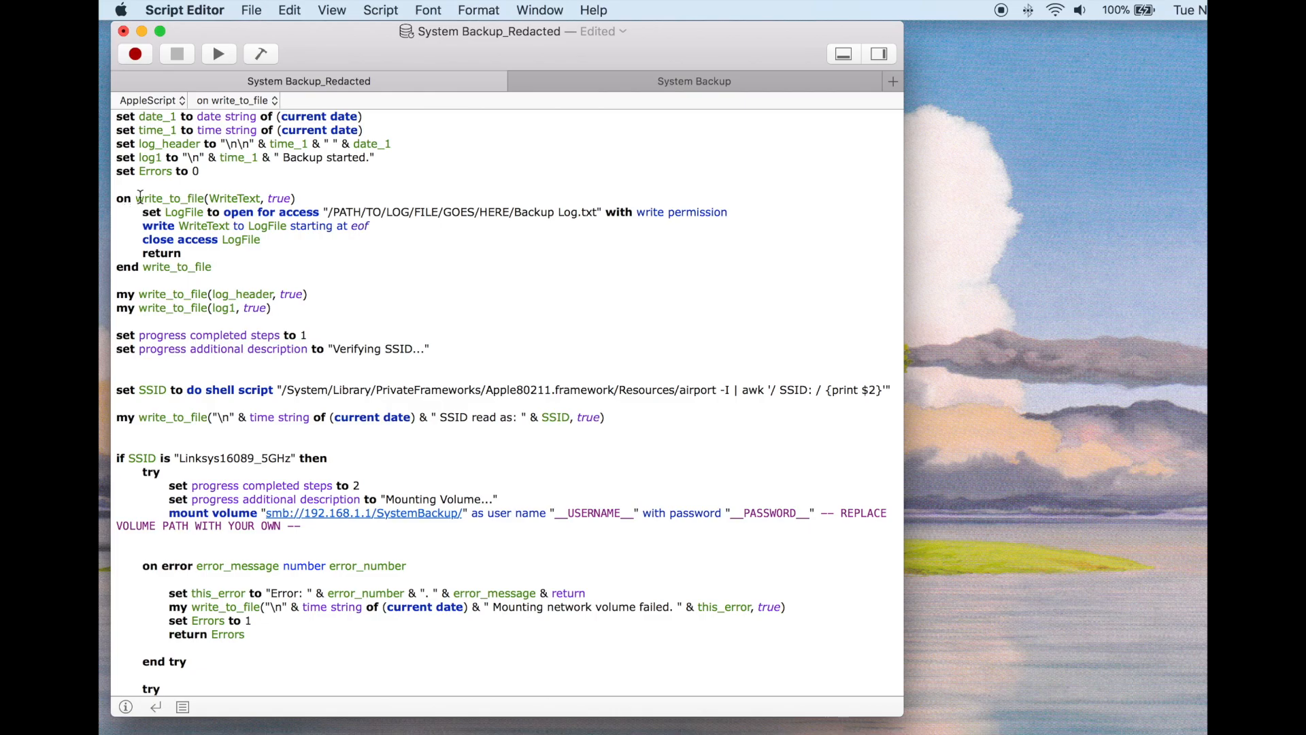
{"action": "double_click", "coordinate": [235, 199]}
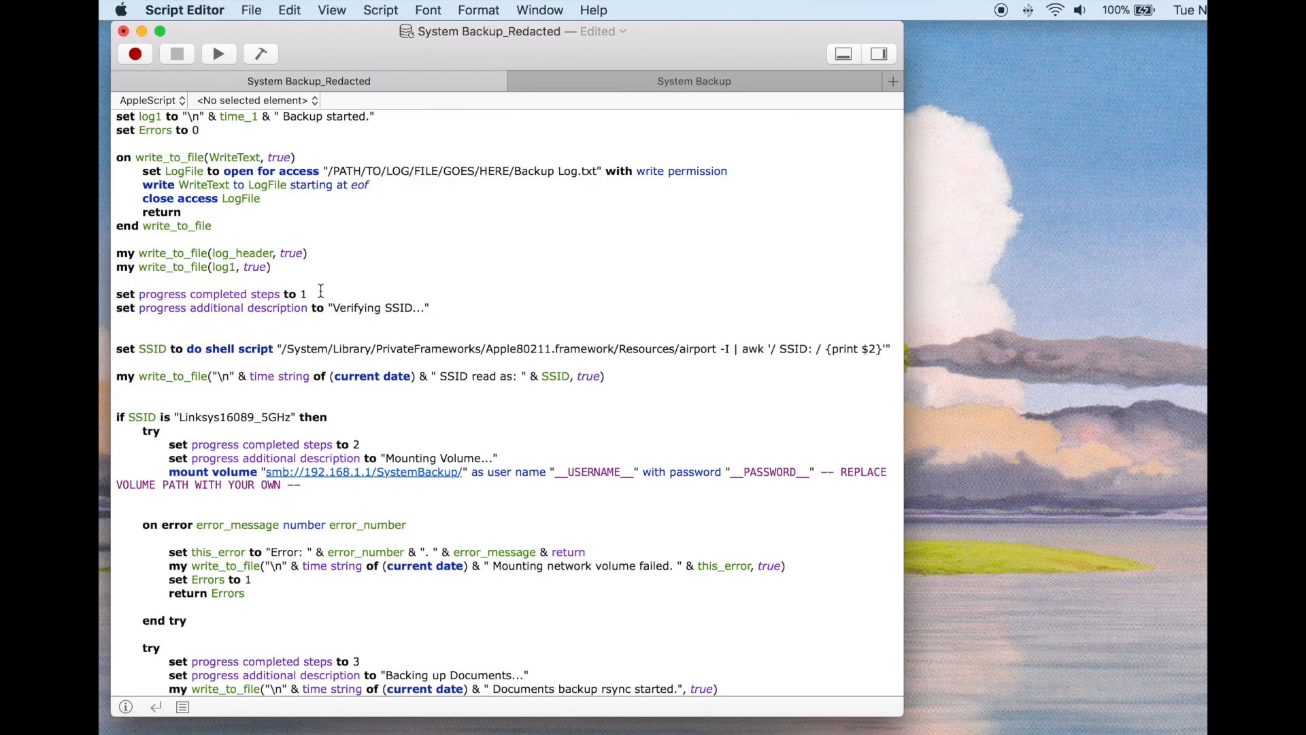
{"action": "mouse_move", "coordinate": [364, 306]}
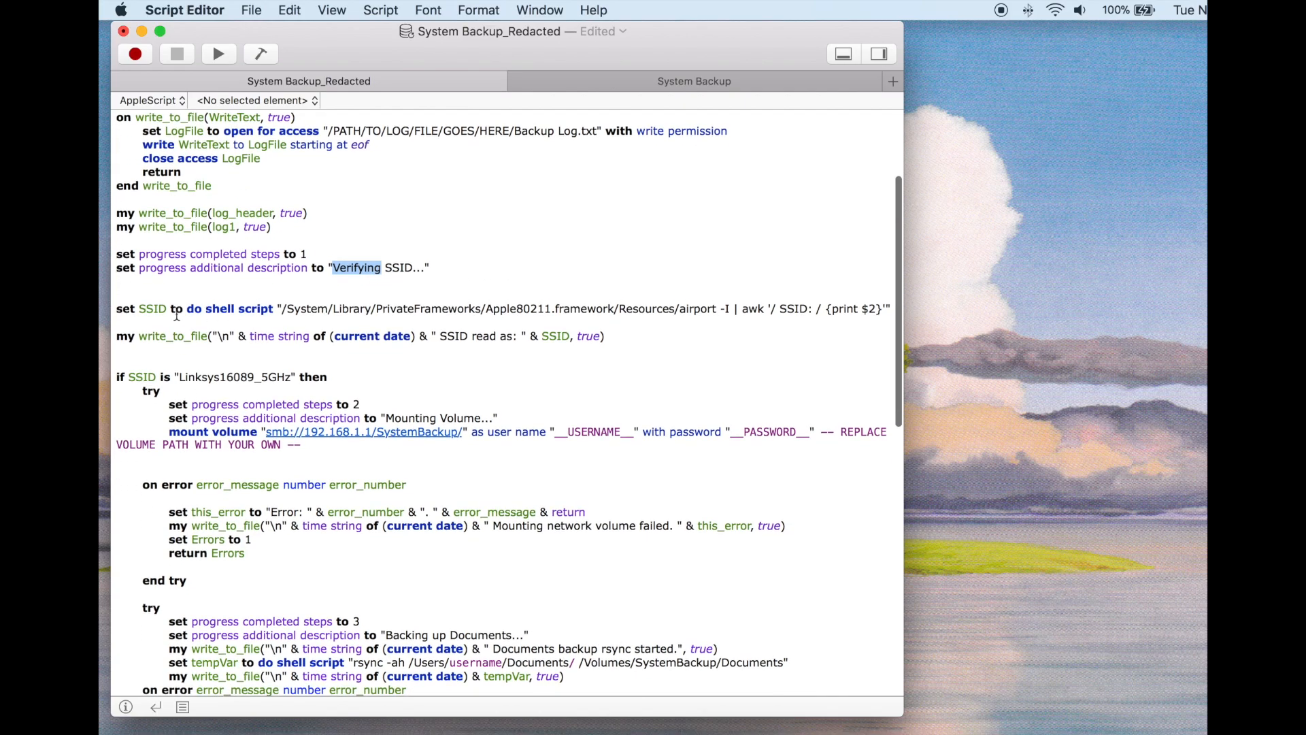
{"action": "mouse_move", "coordinate": [409, 298]}
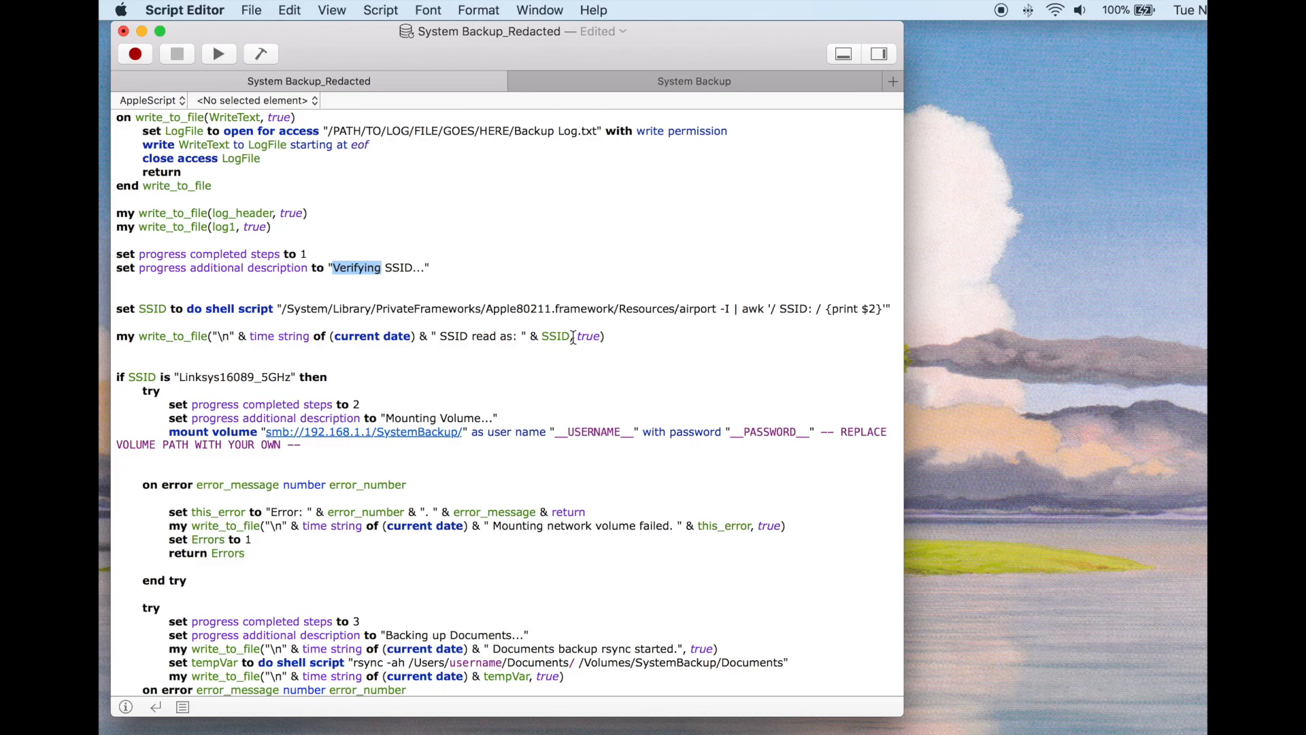
Step: Review the network check section, highlighting the SSID variable
{"action": "scroll", "scroll_direction": "down", "scroll_amount": 3}
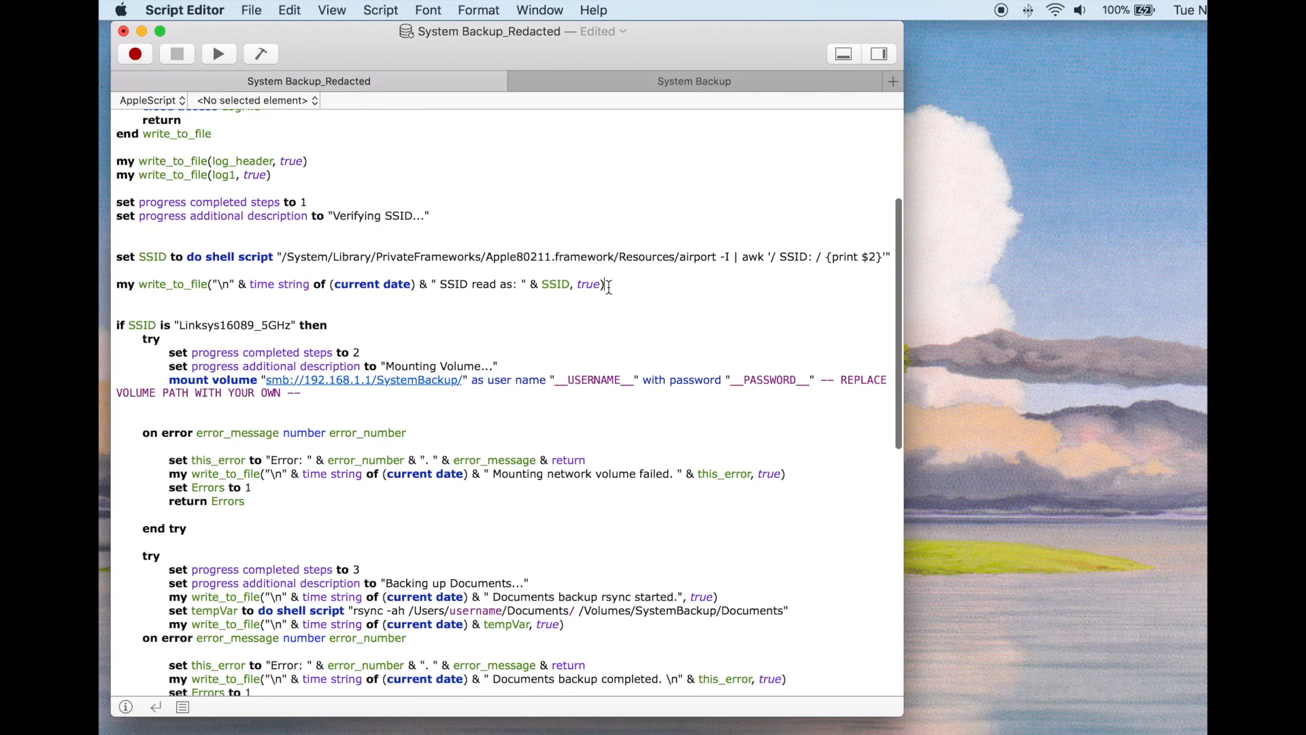
{"action": "scroll", "scroll_direction": "down", "scroll_amount": 3}
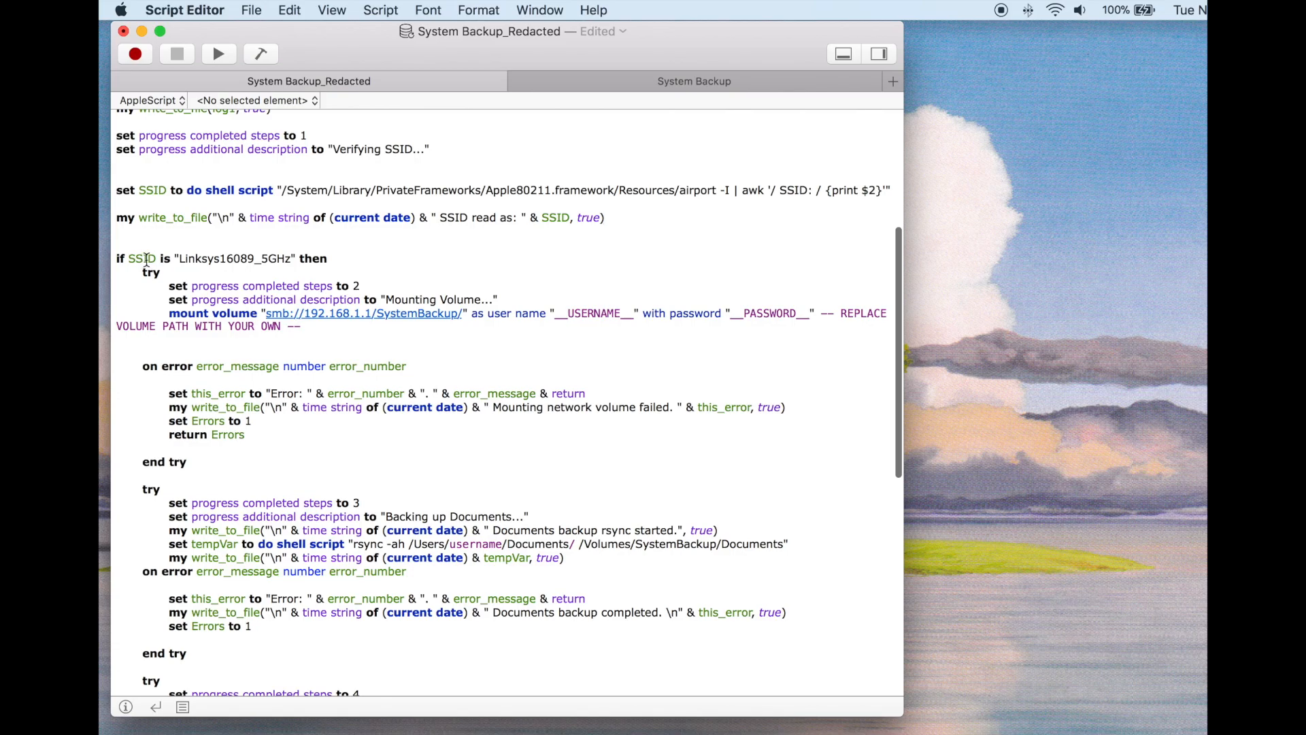
{"action": "double_click", "coordinate": [233, 259]}
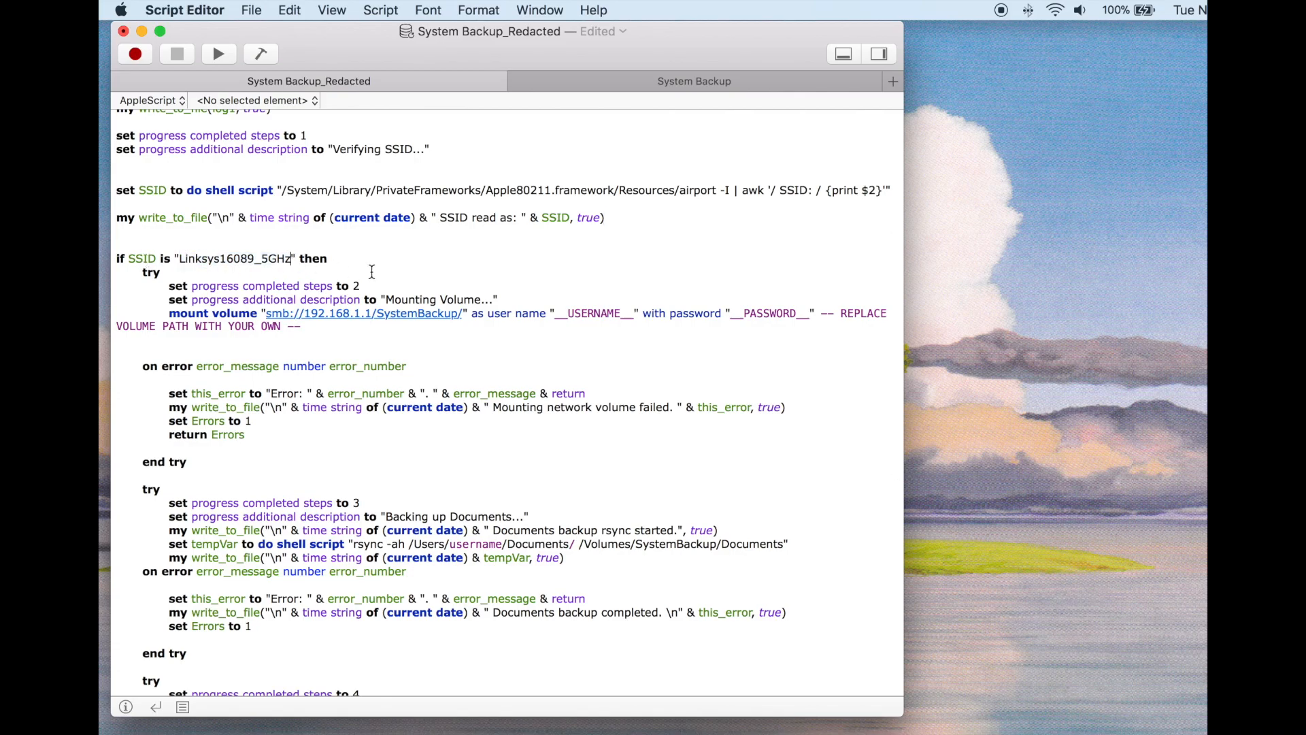
{"action": "mouse_move", "coordinate": [340, 263]}
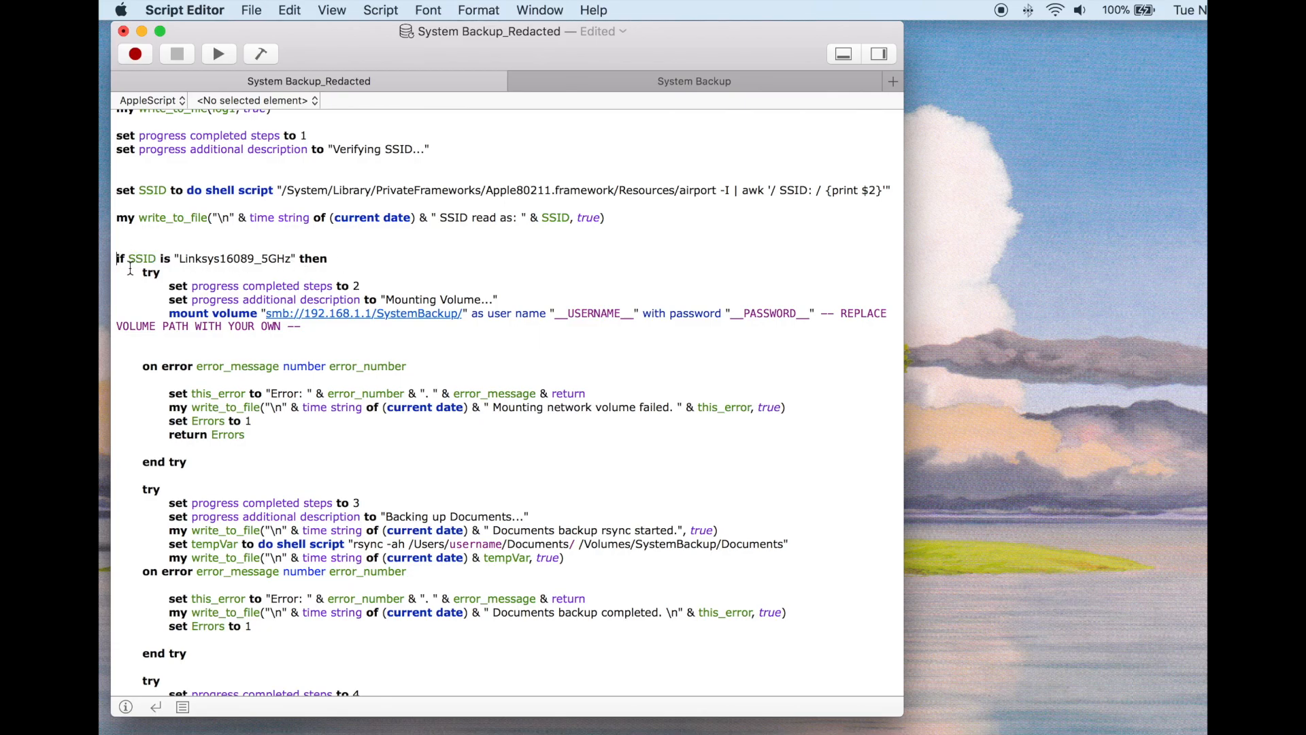
{"action": "scroll", "scroll_direction": "down", "scroll_amount": 3}
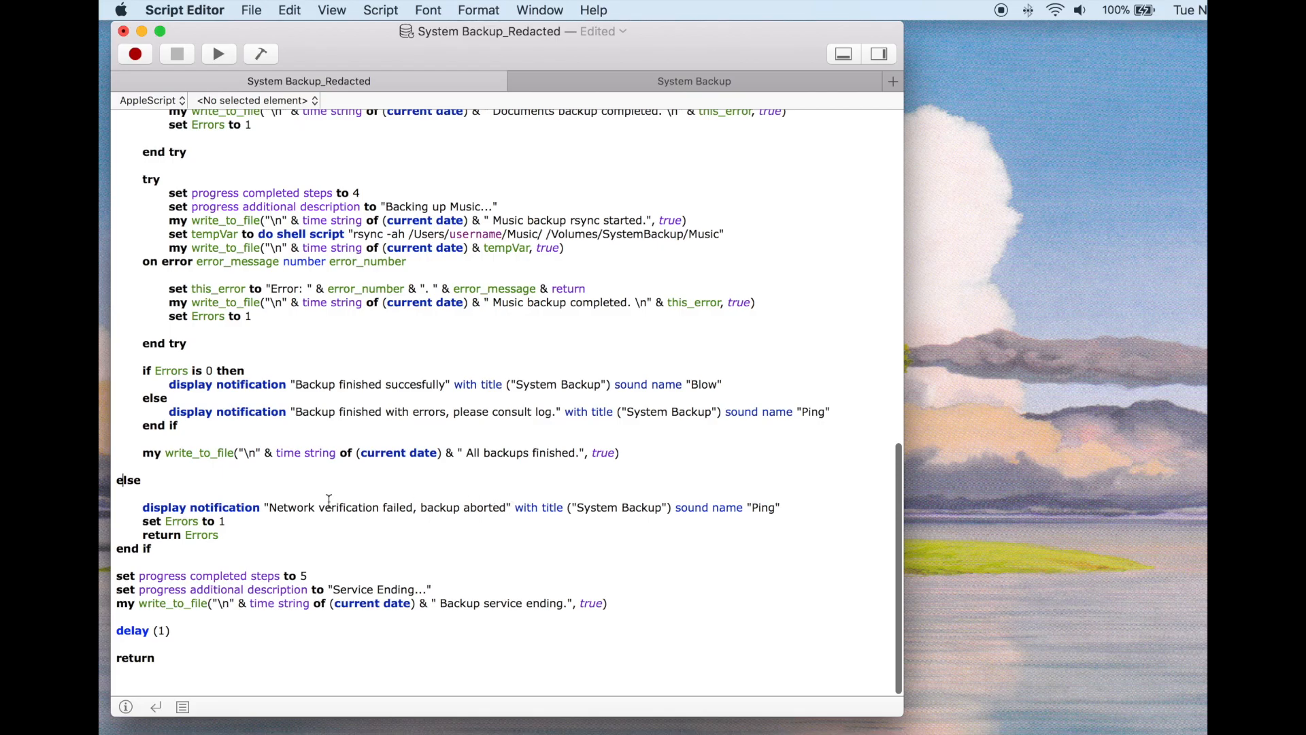
{"action": "scroll", "scroll_direction": "up", "scroll_amount": 3}
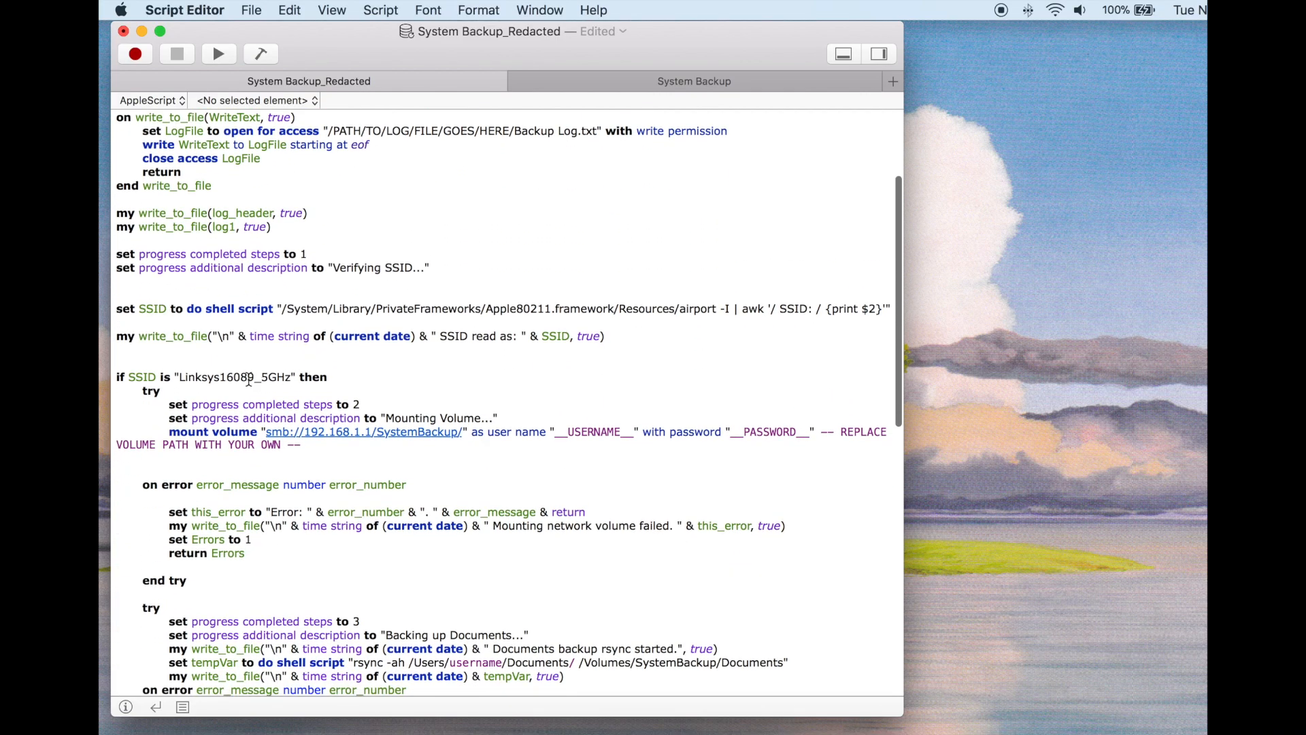
{"action": "scroll", "scroll_direction": "down", "scroll_amount": 3}
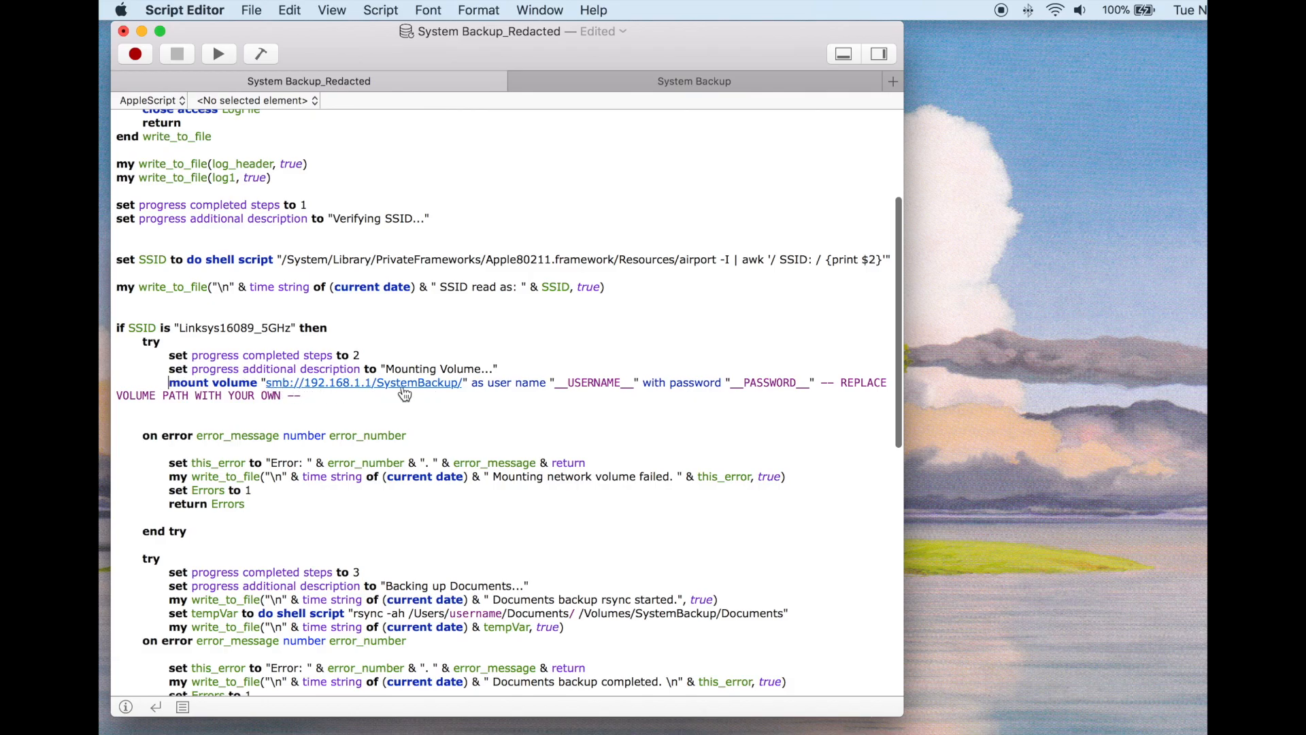
{"action": "mouse_move", "coordinate": [786, 376]}
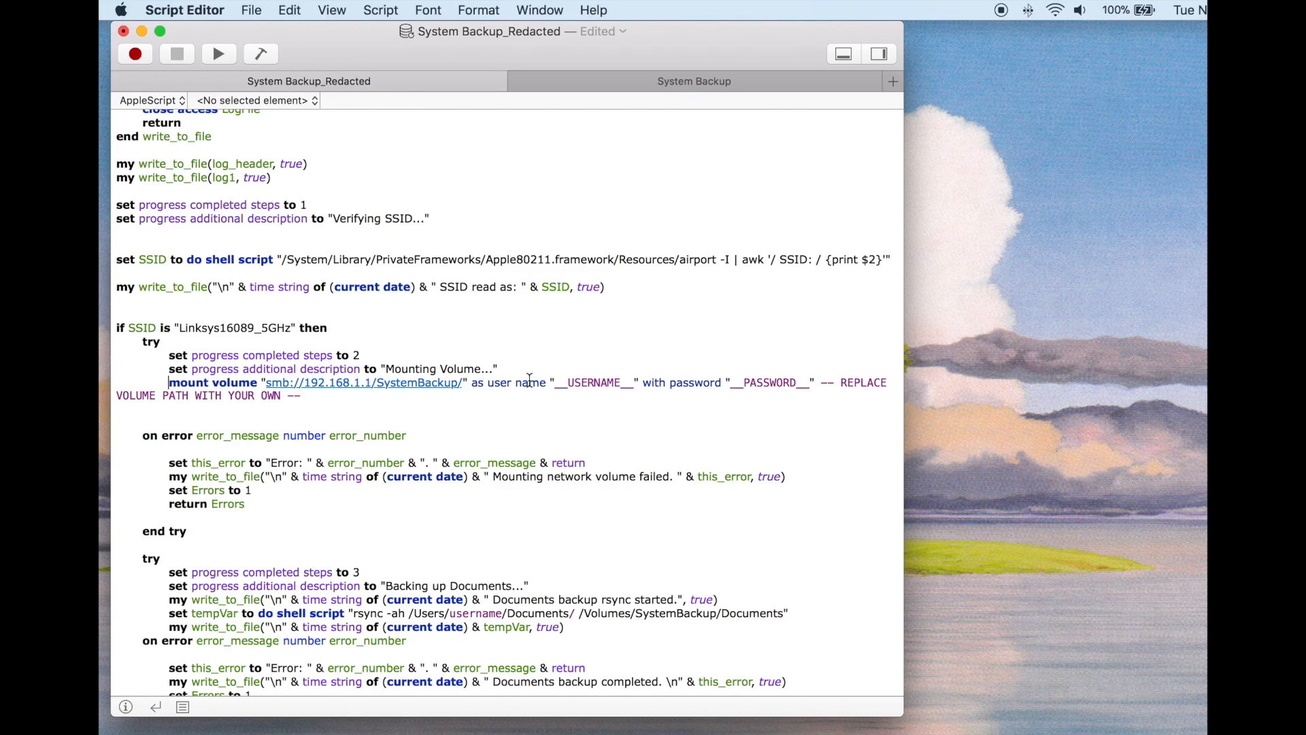
{"action": "mouse_move", "coordinate": [283, 390]}
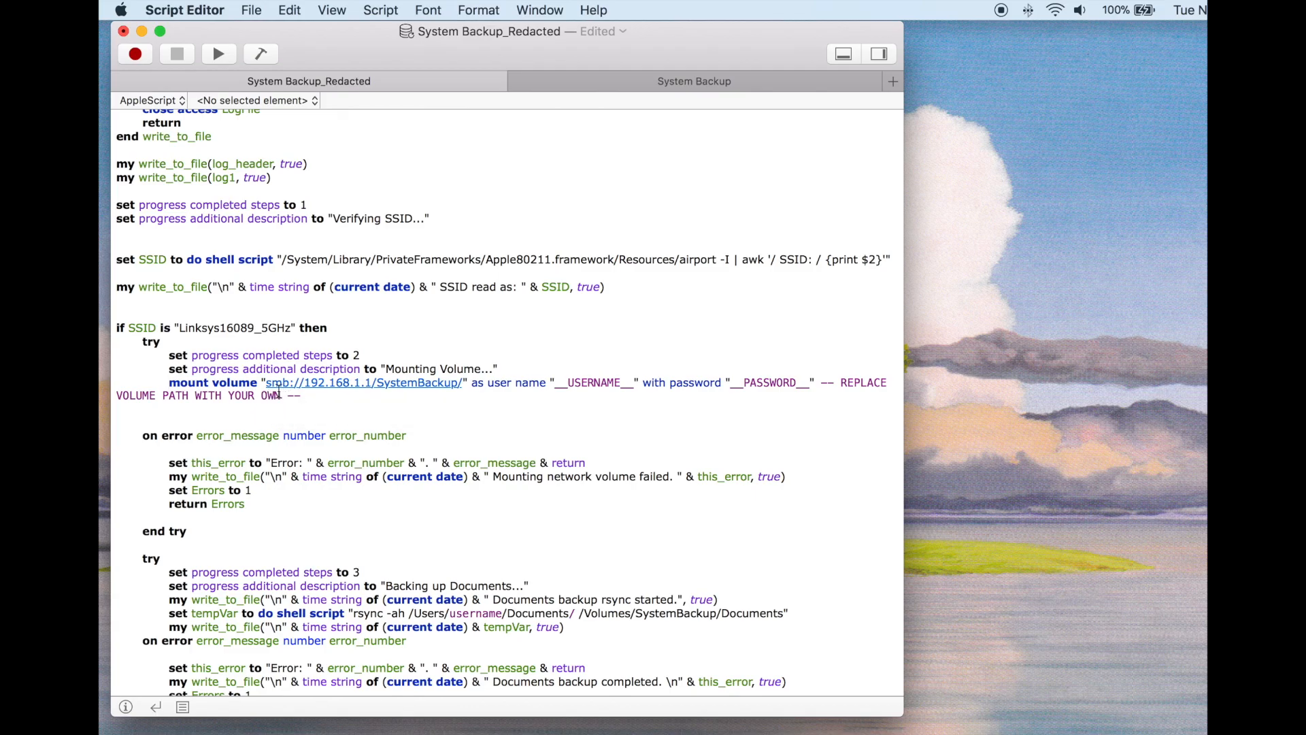
Step: Review the Documents backup step-count line and the 'Backing up Music...' status text
{"action": "scroll", "scroll_direction": "down", "scroll_amount": 3}
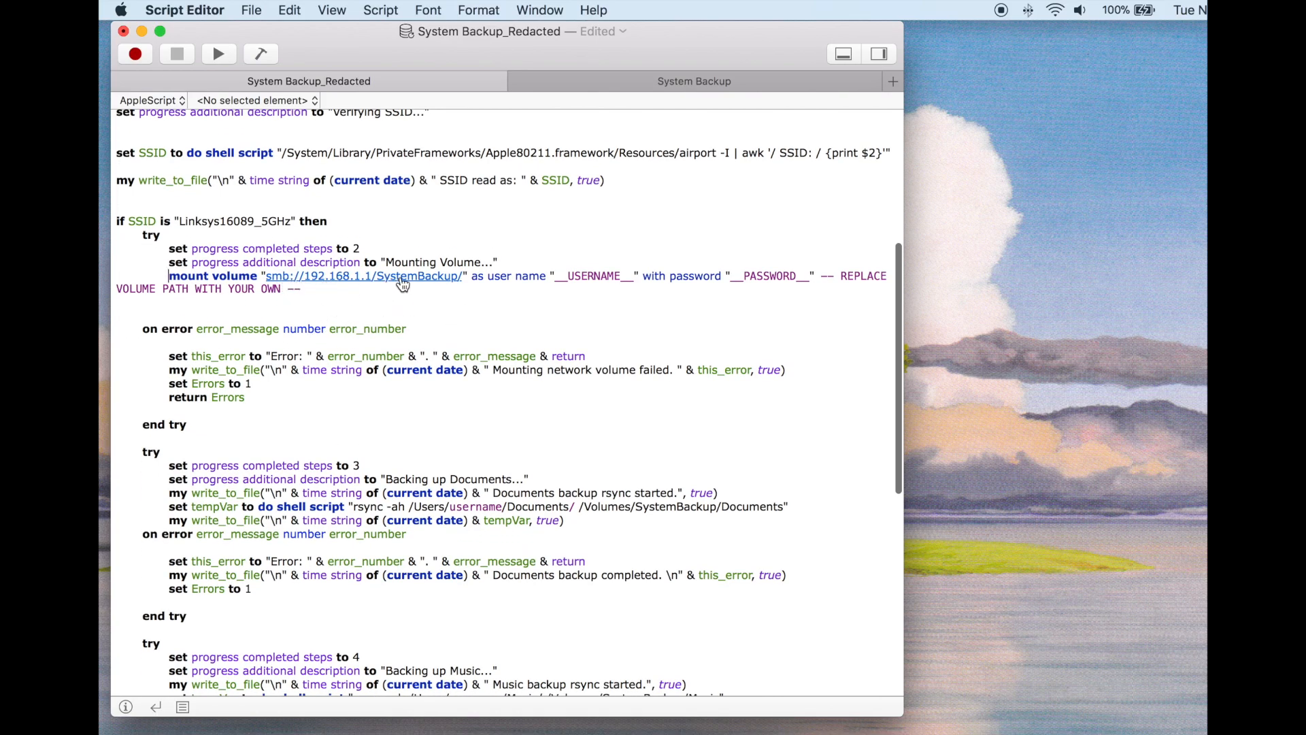
{"action": "mouse_move", "coordinate": [773, 279]}
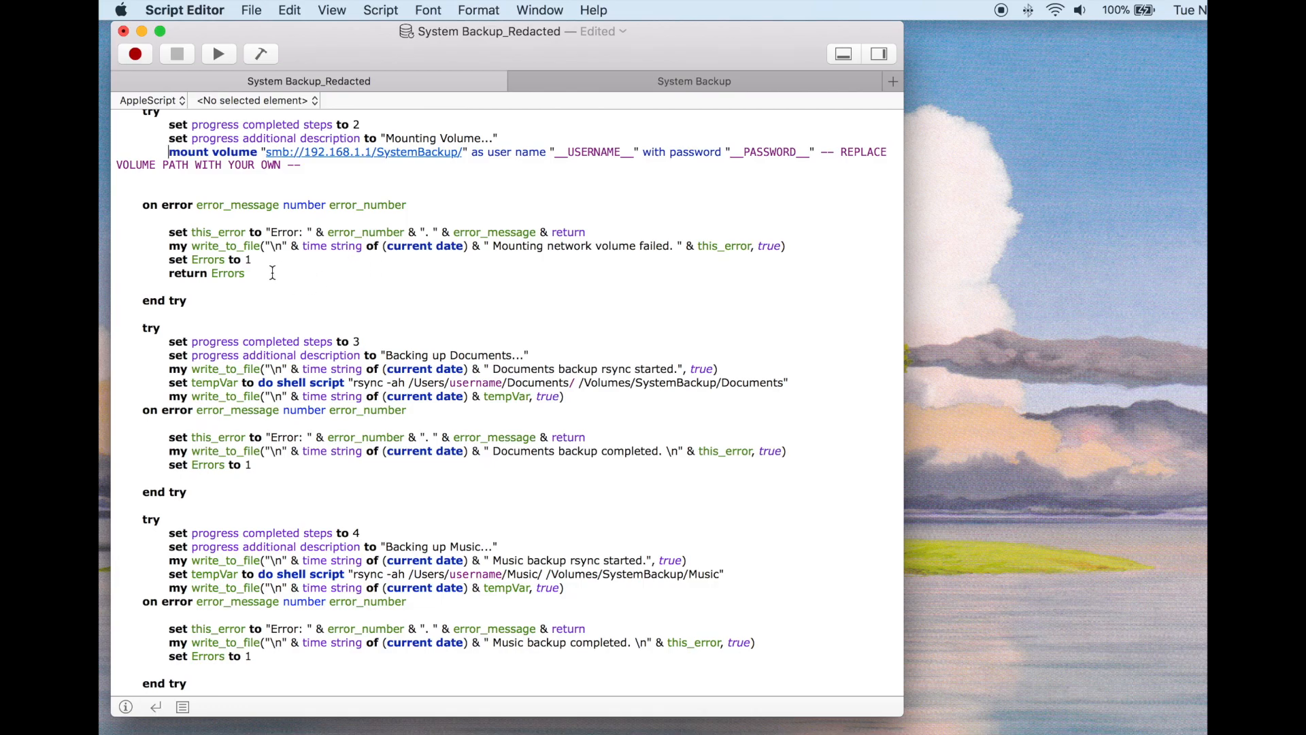
{"action": "scroll", "scroll_direction": "down", "scroll_amount": 3}
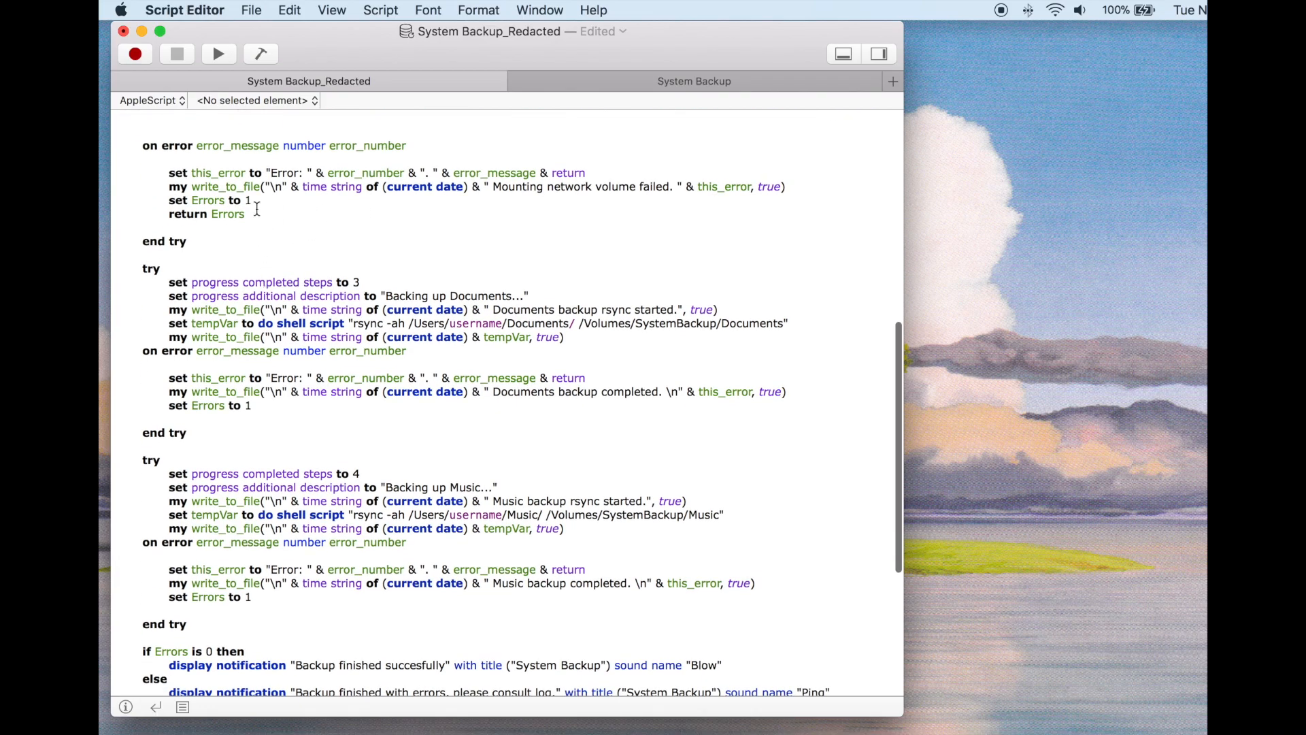
{"action": "mouse_move", "coordinate": [332, 200]}
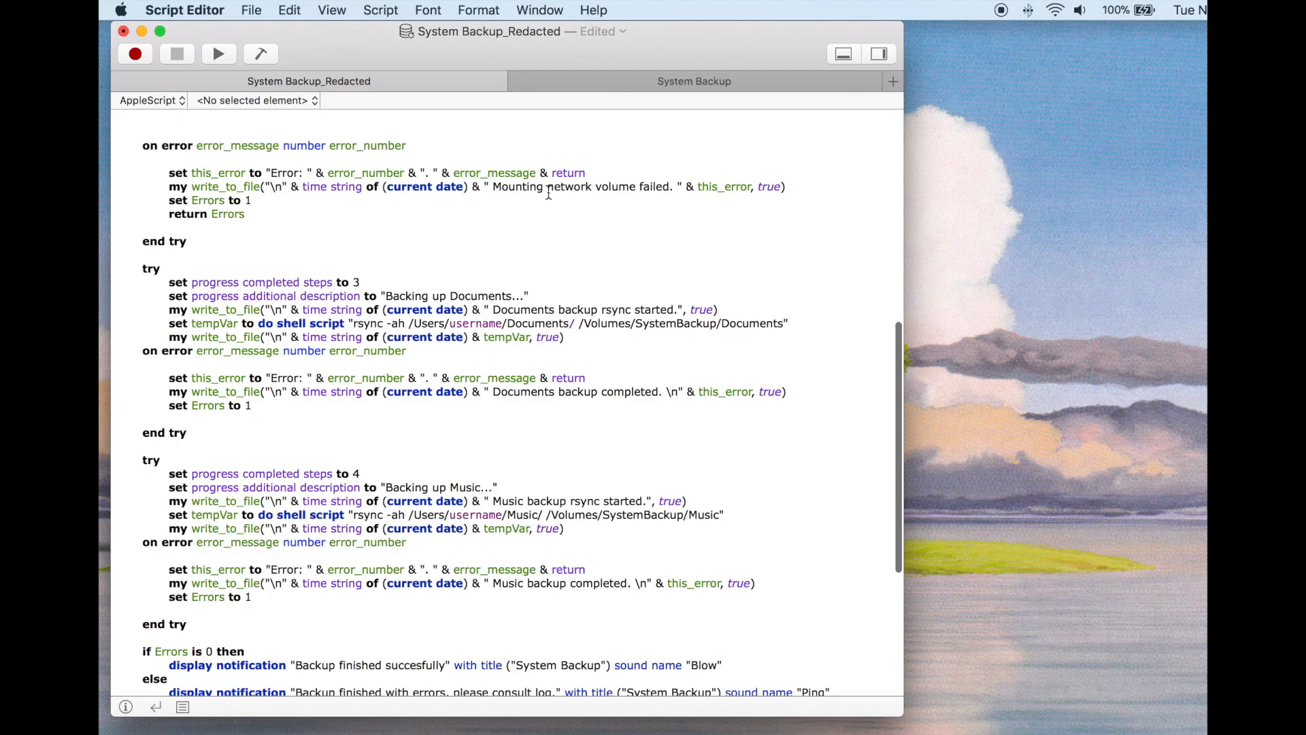
{"action": "scroll", "scroll_direction": "down", "scroll_amount": 3}
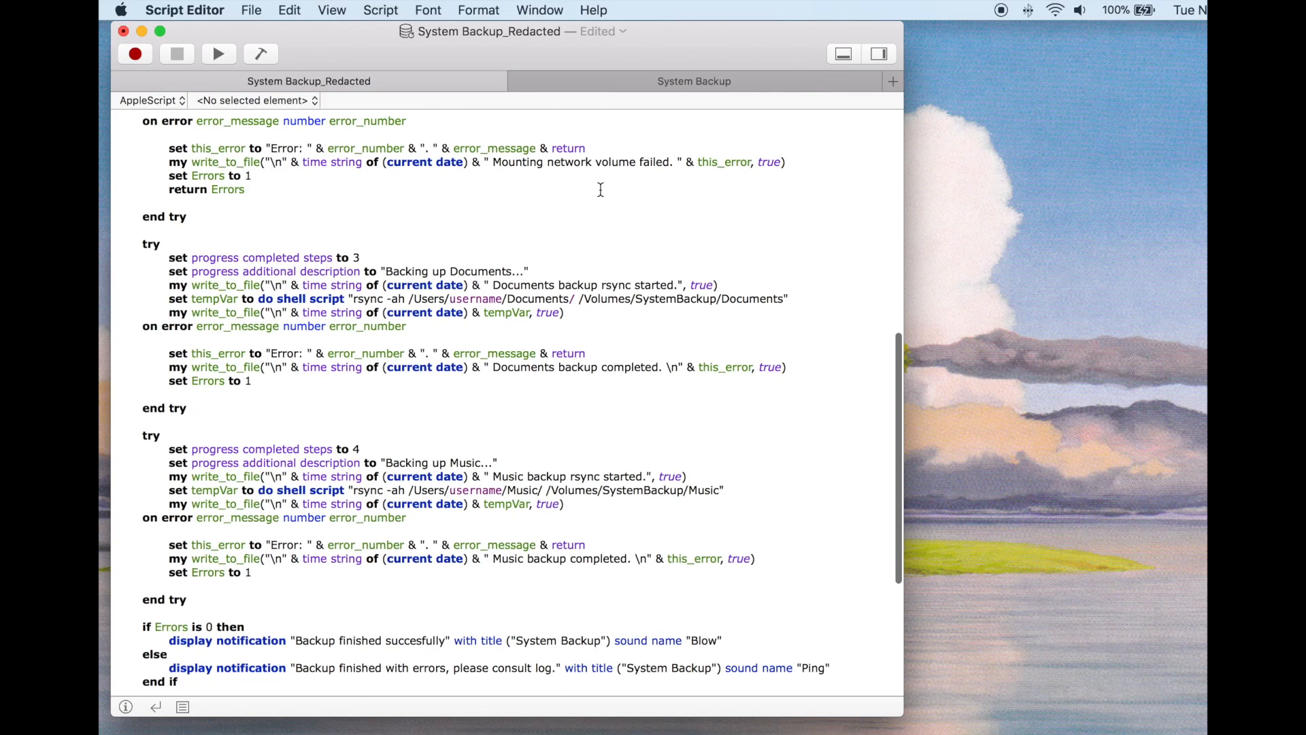
{"action": "scroll", "scroll_direction": "up", "scroll_amount": 3}
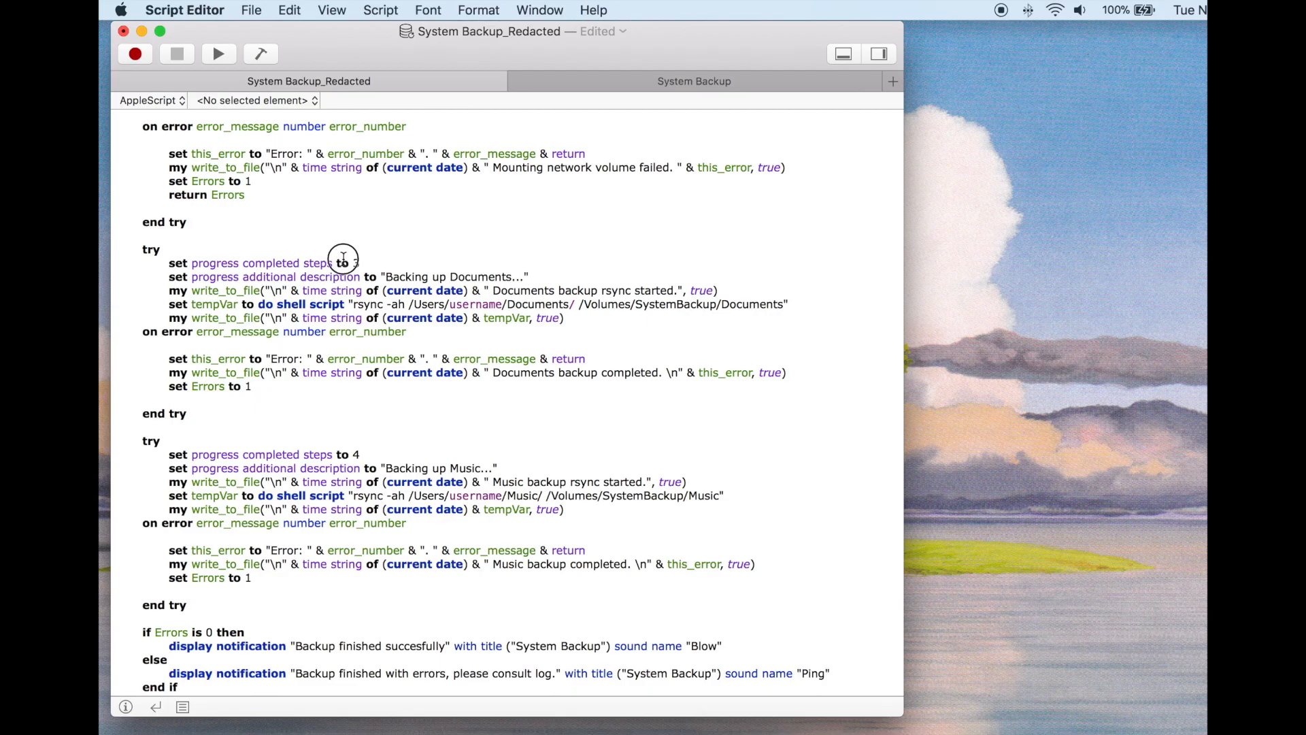
{"action": "double_click", "coordinate": [454, 277]}
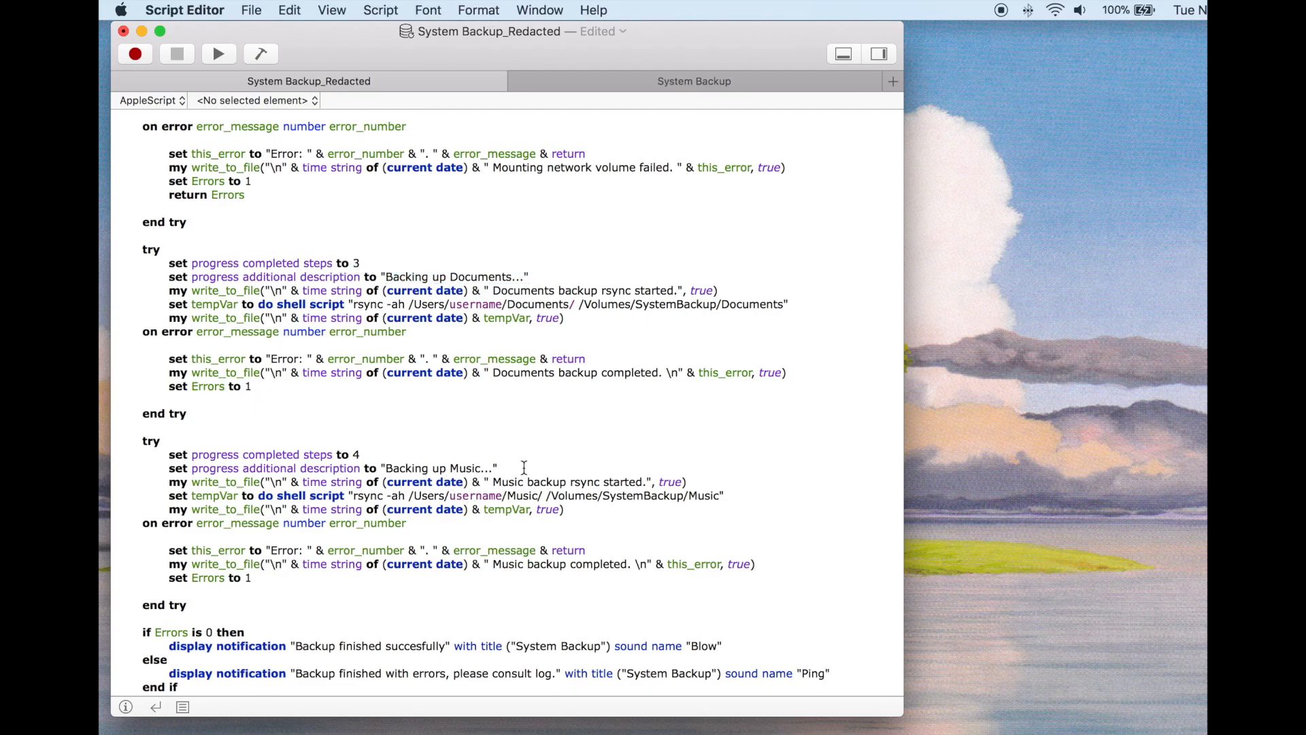
{"action": "double_click", "coordinate": [440, 467]}
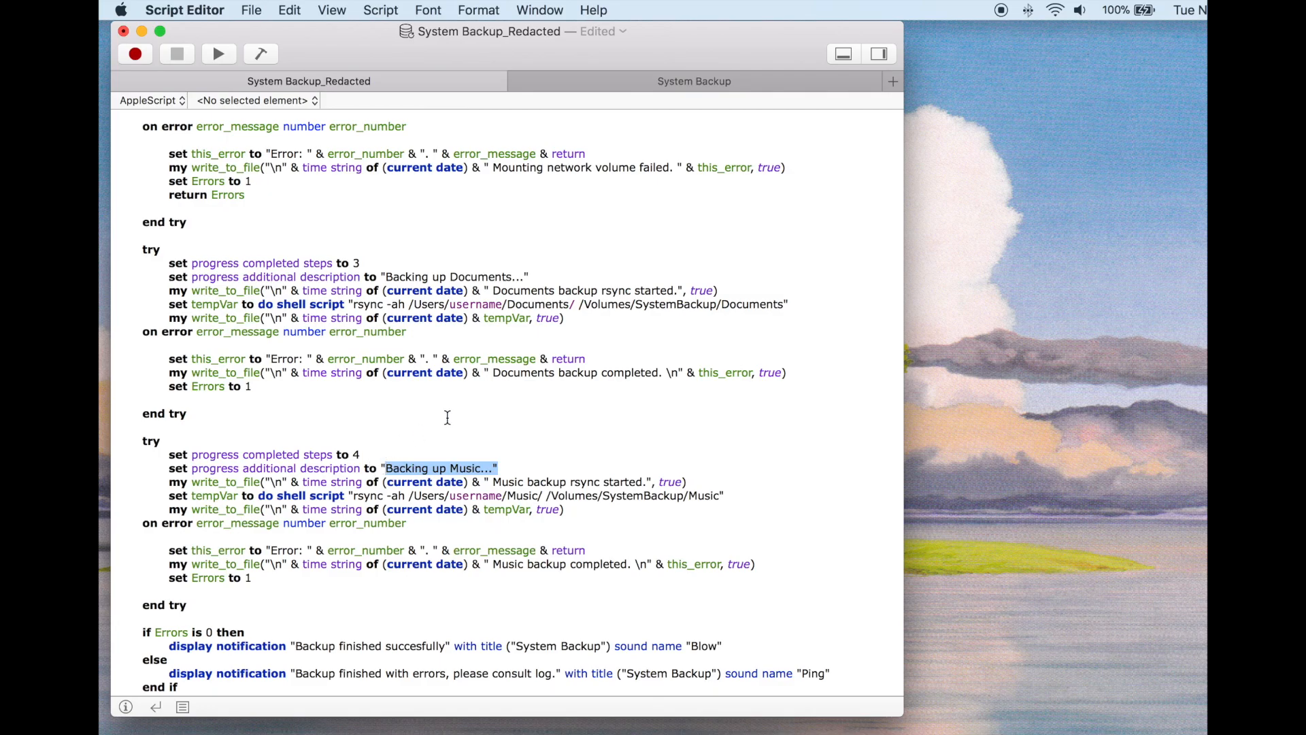
{"action": "left_click", "coordinate": [186, 414]}
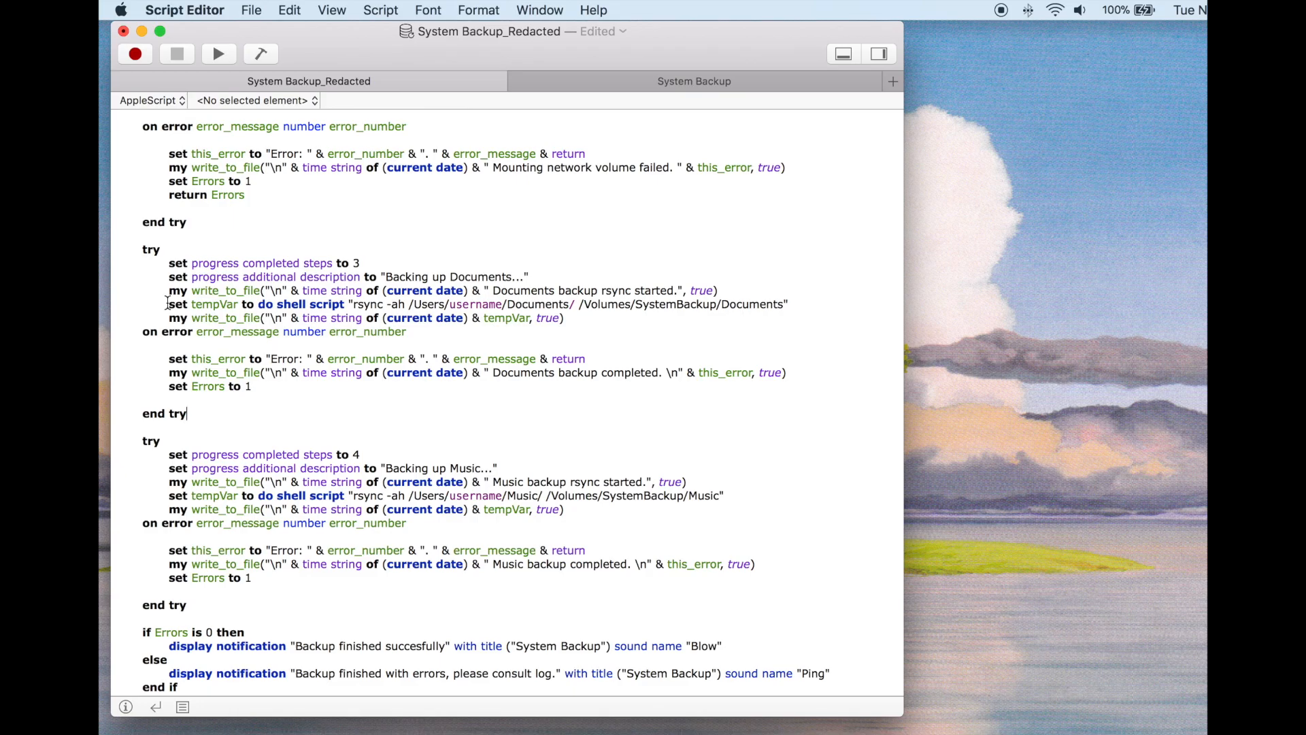
Step: Examine the Documents rsync shell command: its options, source and destination folders, and tempVar log line
{"action": "triple_click", "coordinate": [334, 304]}
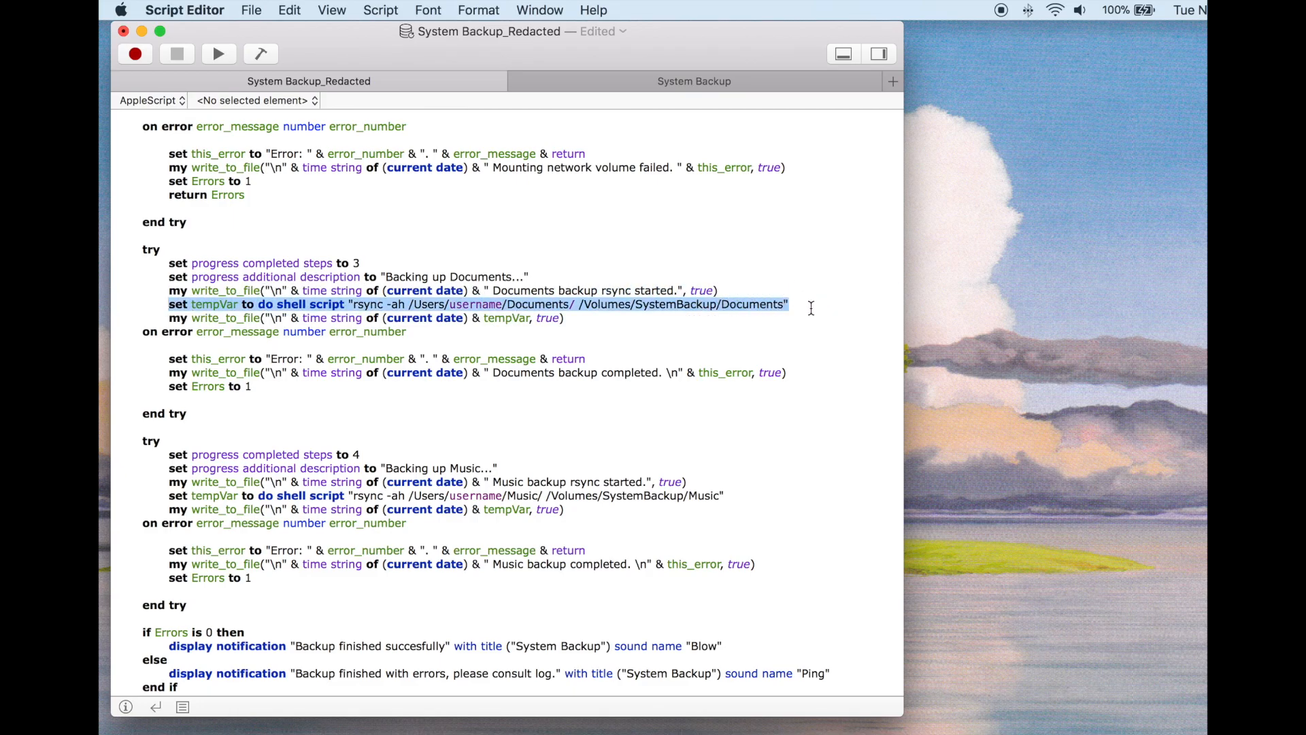
{"action": "left_click", "coordinate": [296, 303]}
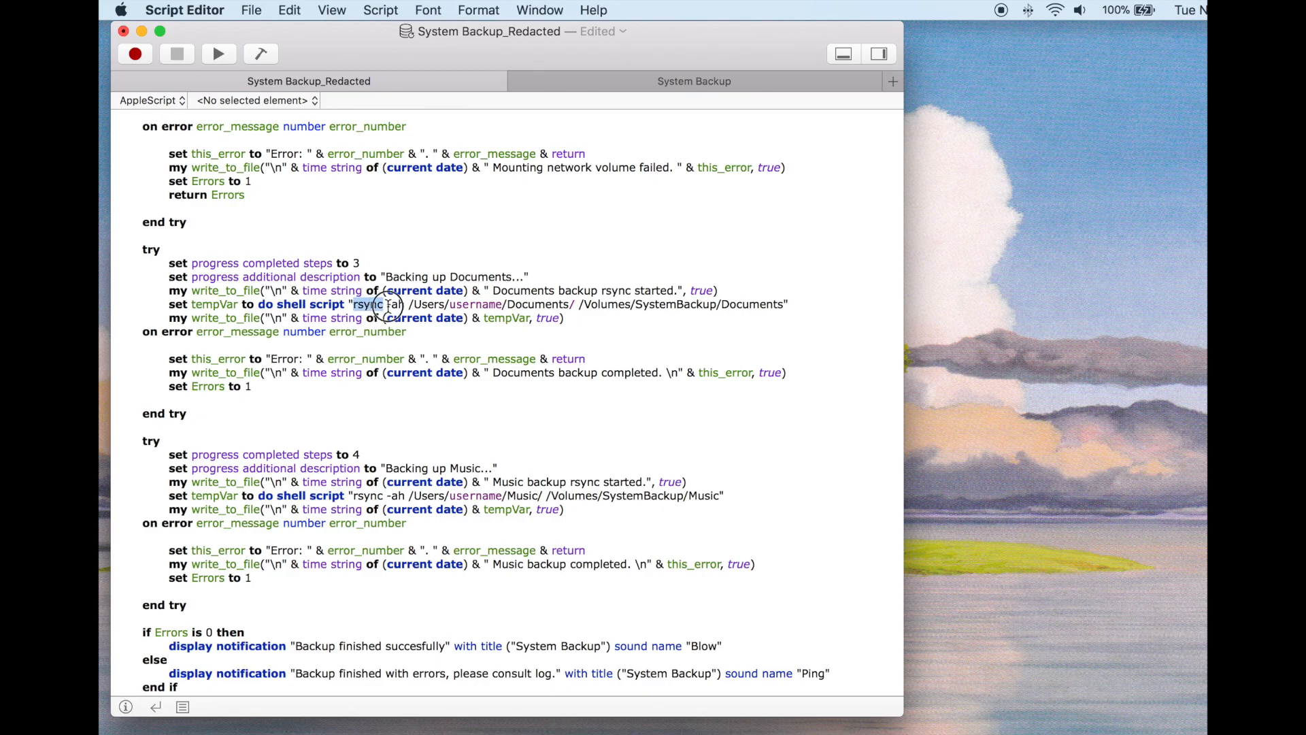
{"action": "left_click", "coordinate": [392, 304]}
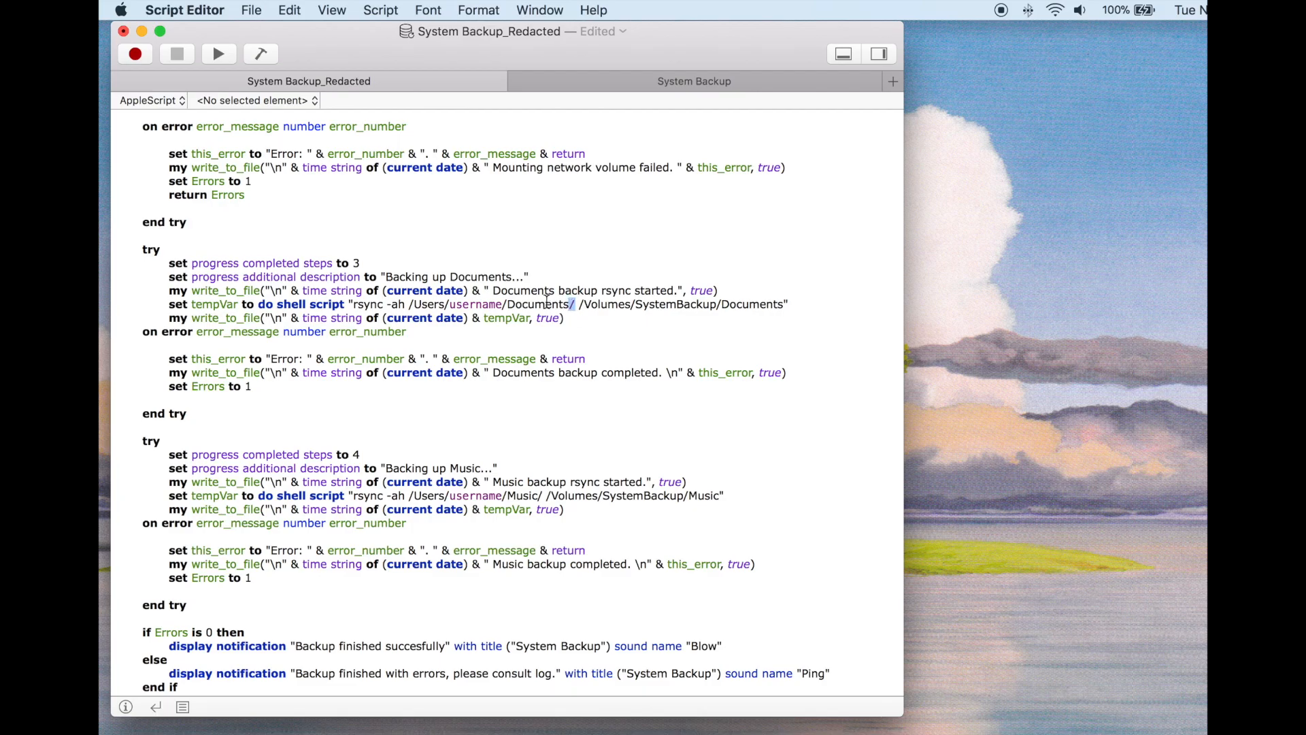
{"action": "mouse_move", "coordinate": [577, 299]}
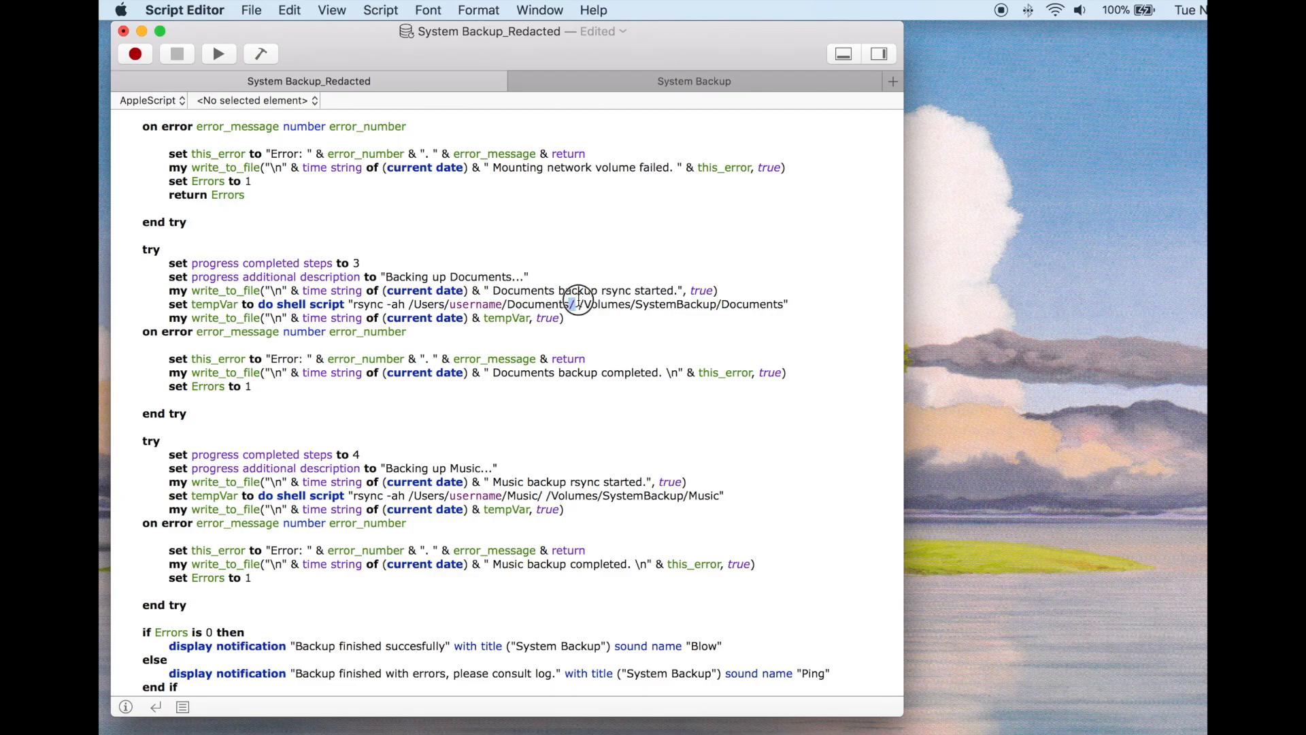
{"action": "double_click", "coordinate": [537, 304]}
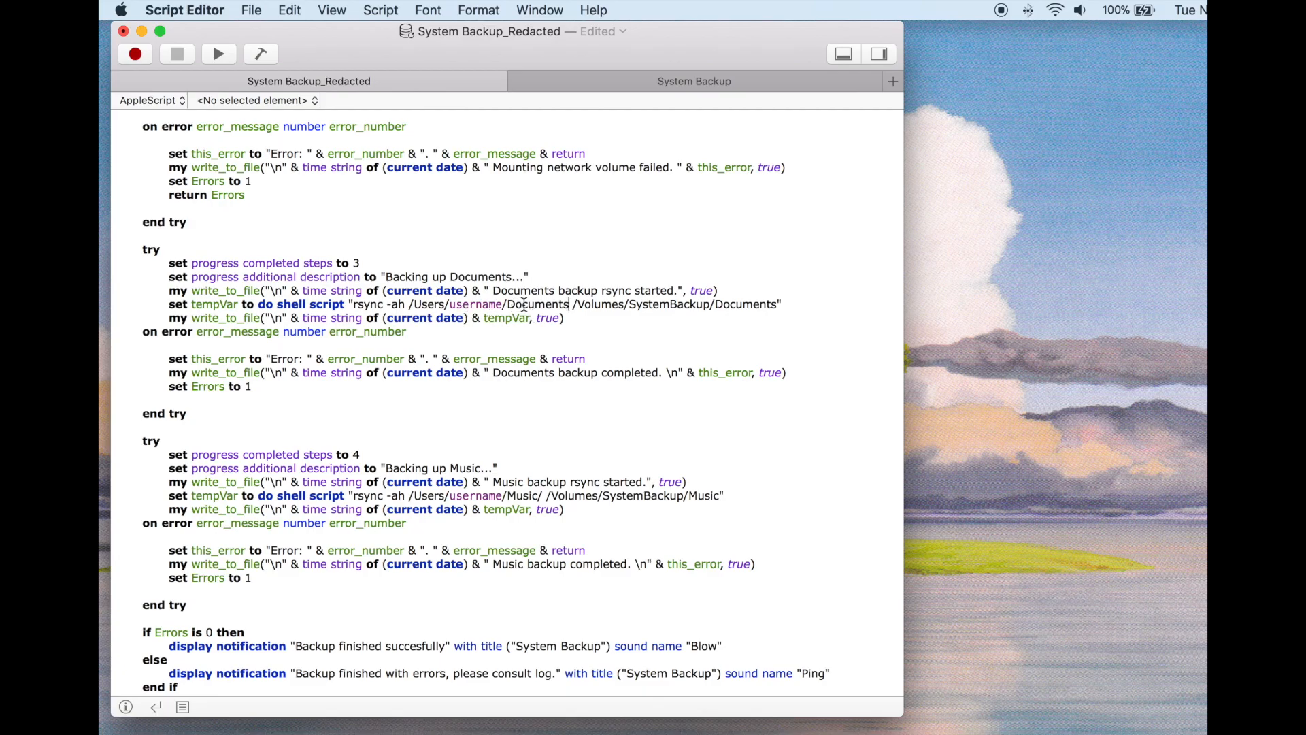
{"action": "double_click", "coordinate": [536, 303]}
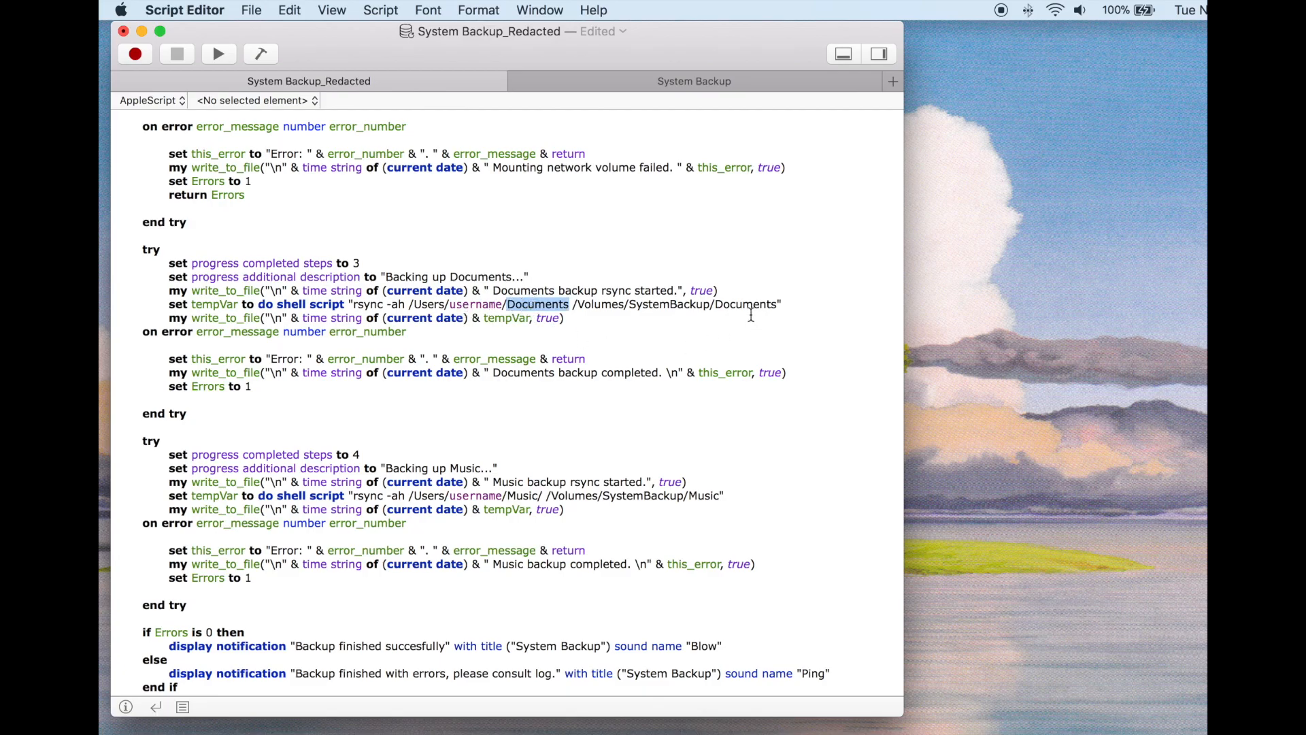
{"action": "double_click", "coordinate": [744, 303]}
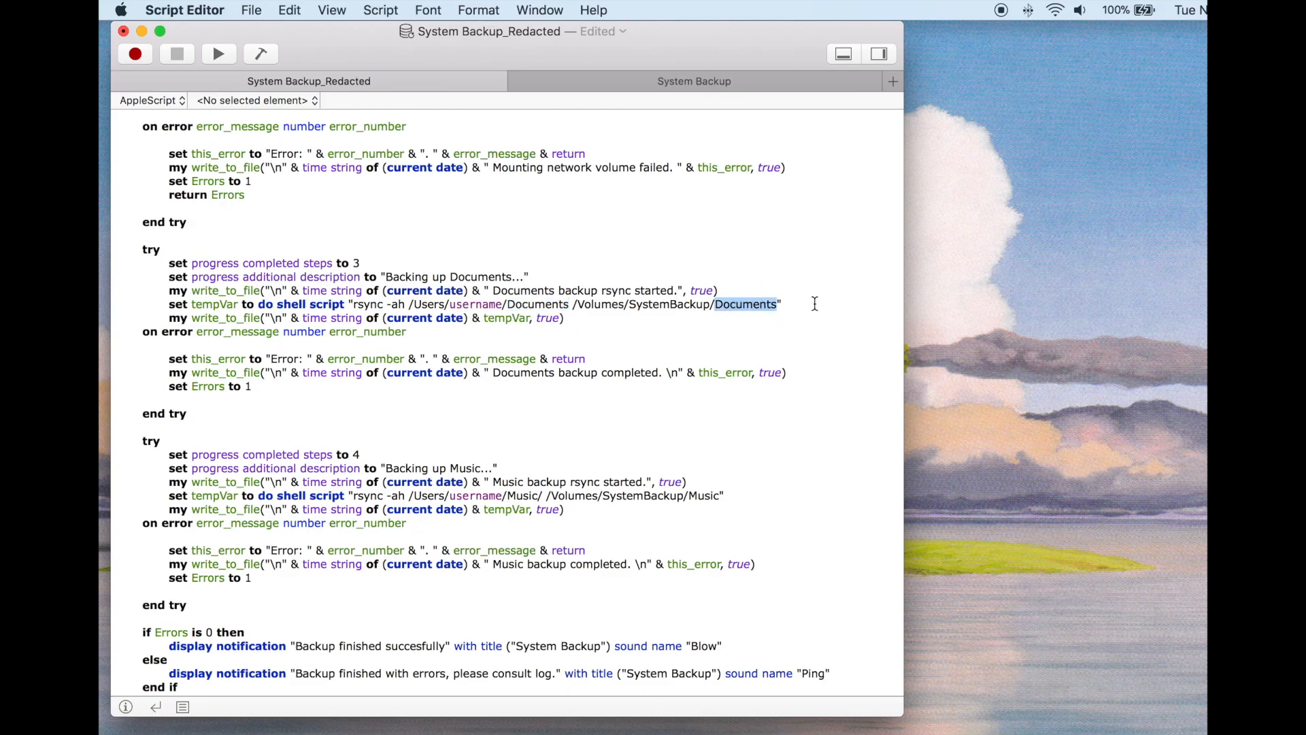
{"action": "left_click", "coordinate": [747, 304]}
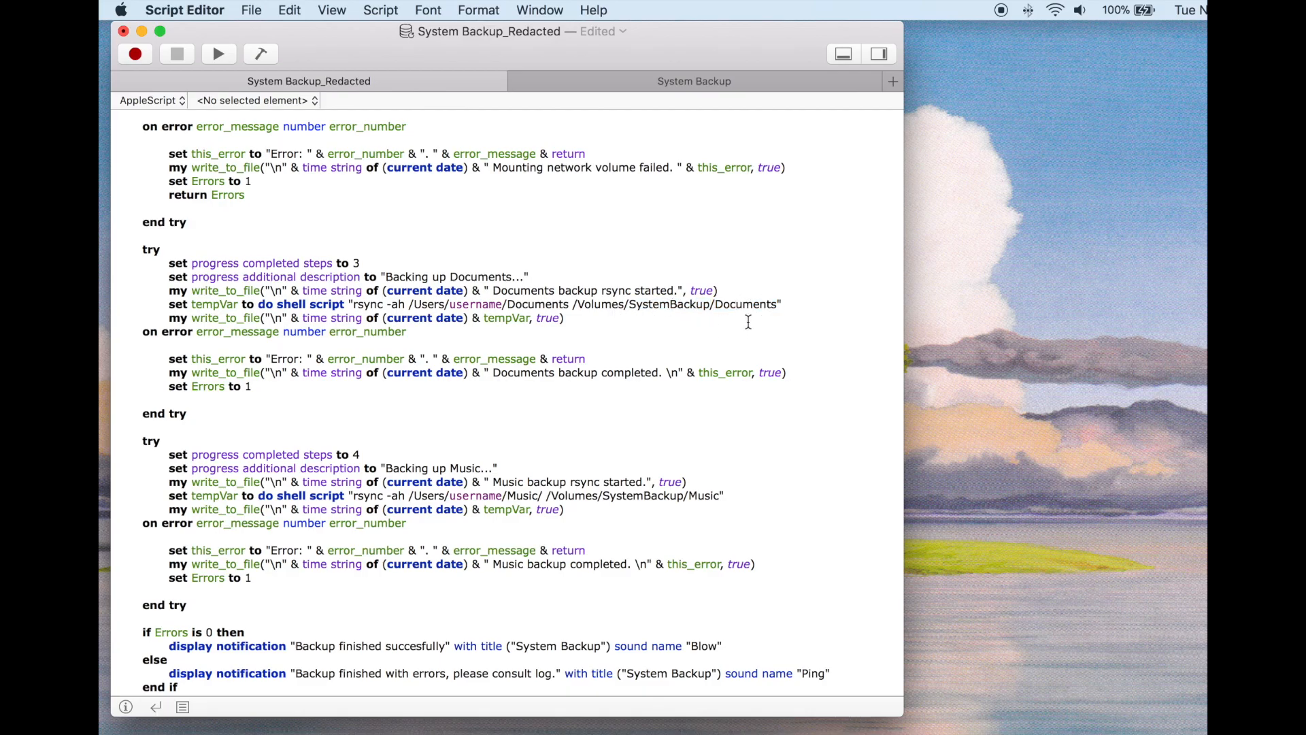
{"action": "mouse_move", "coordinate": [824, 306]}
{"action": "type", "text": "/"}
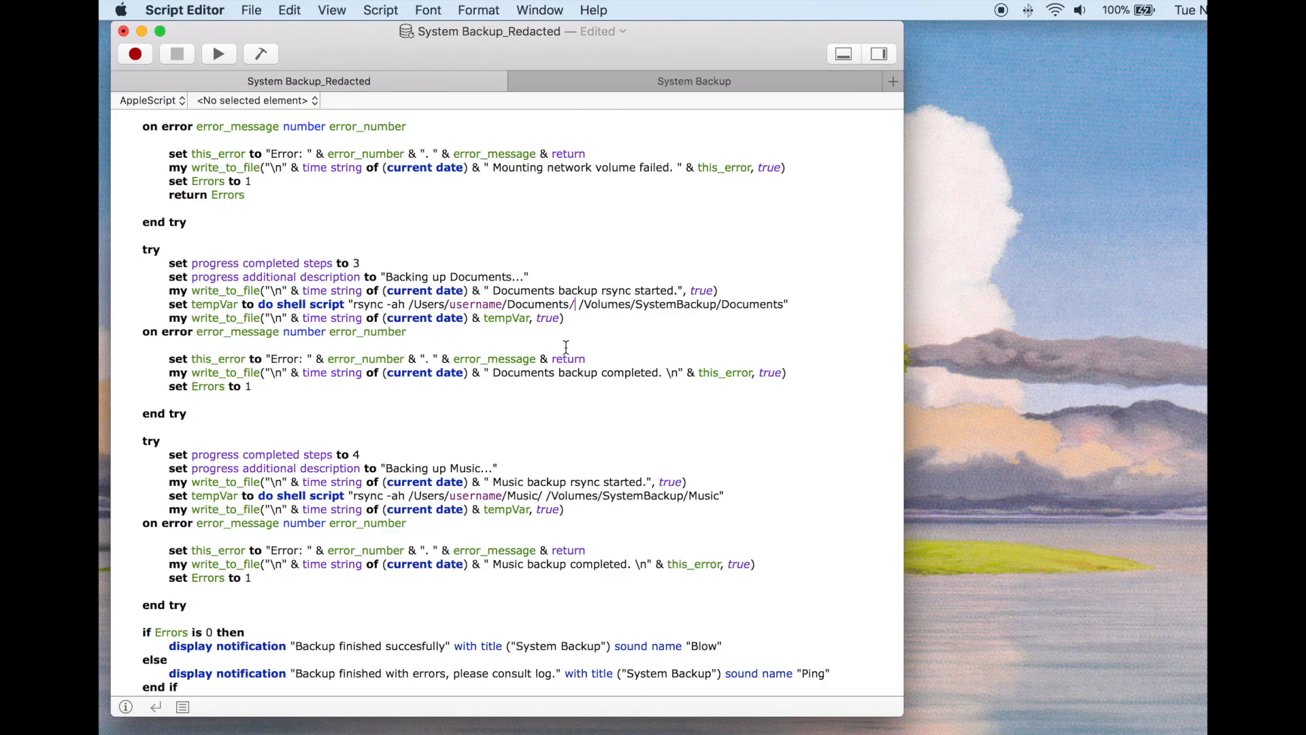
{"action": "mouse_move", "coordinate": [683, 302]}
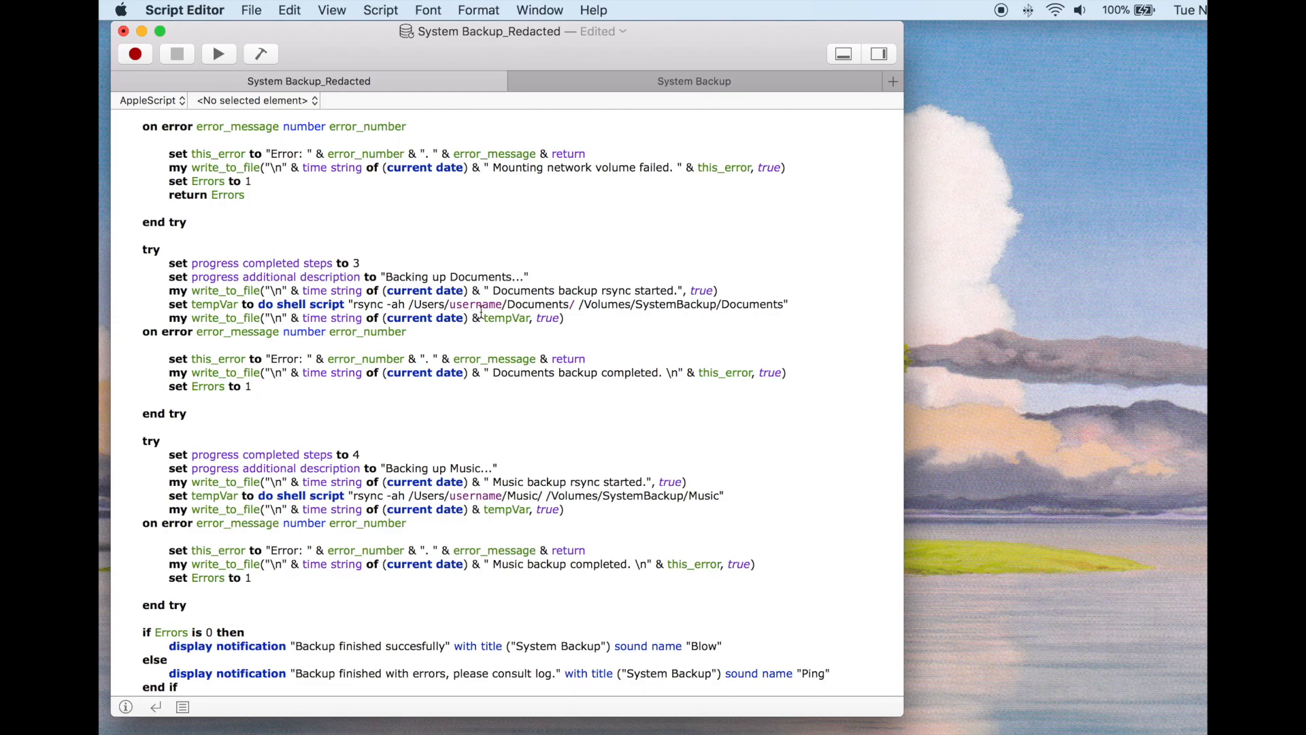
{"action": "double_click", "coordinate": [475, 304]}
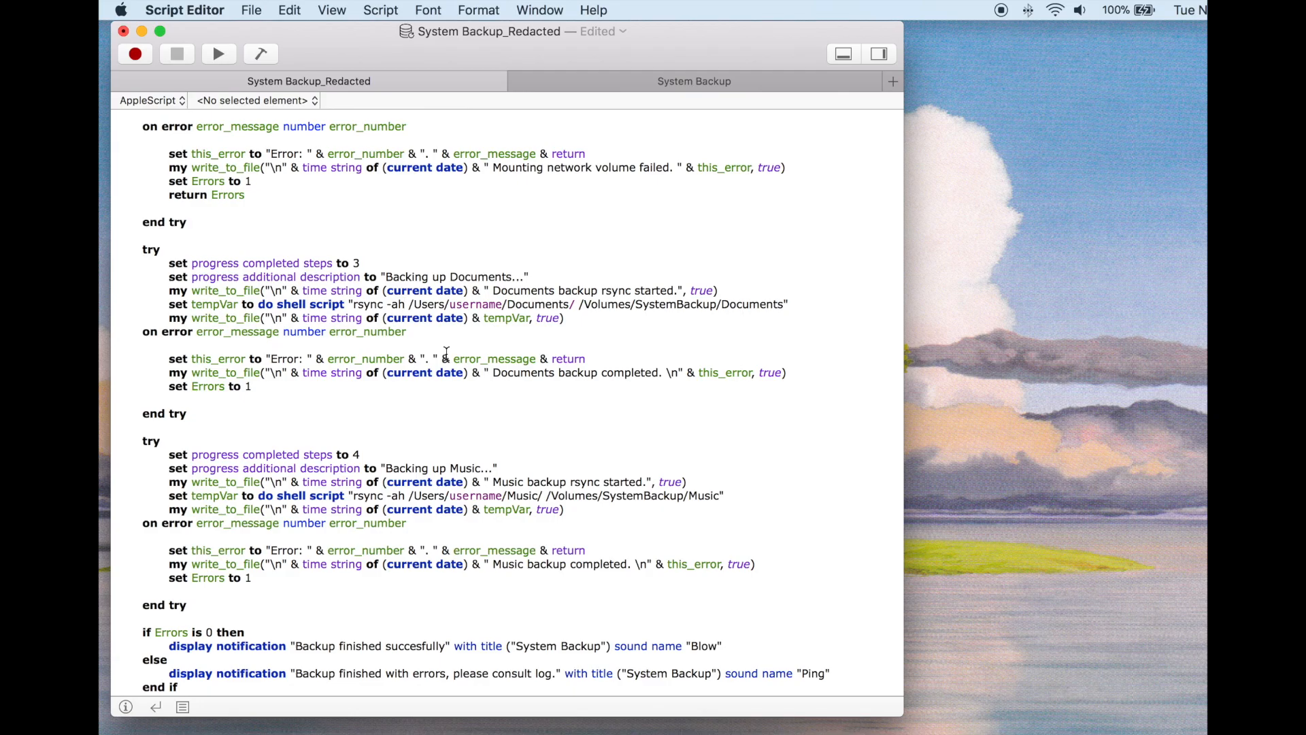
{"action": "mouse_move", "coordinate": [482, 346]}
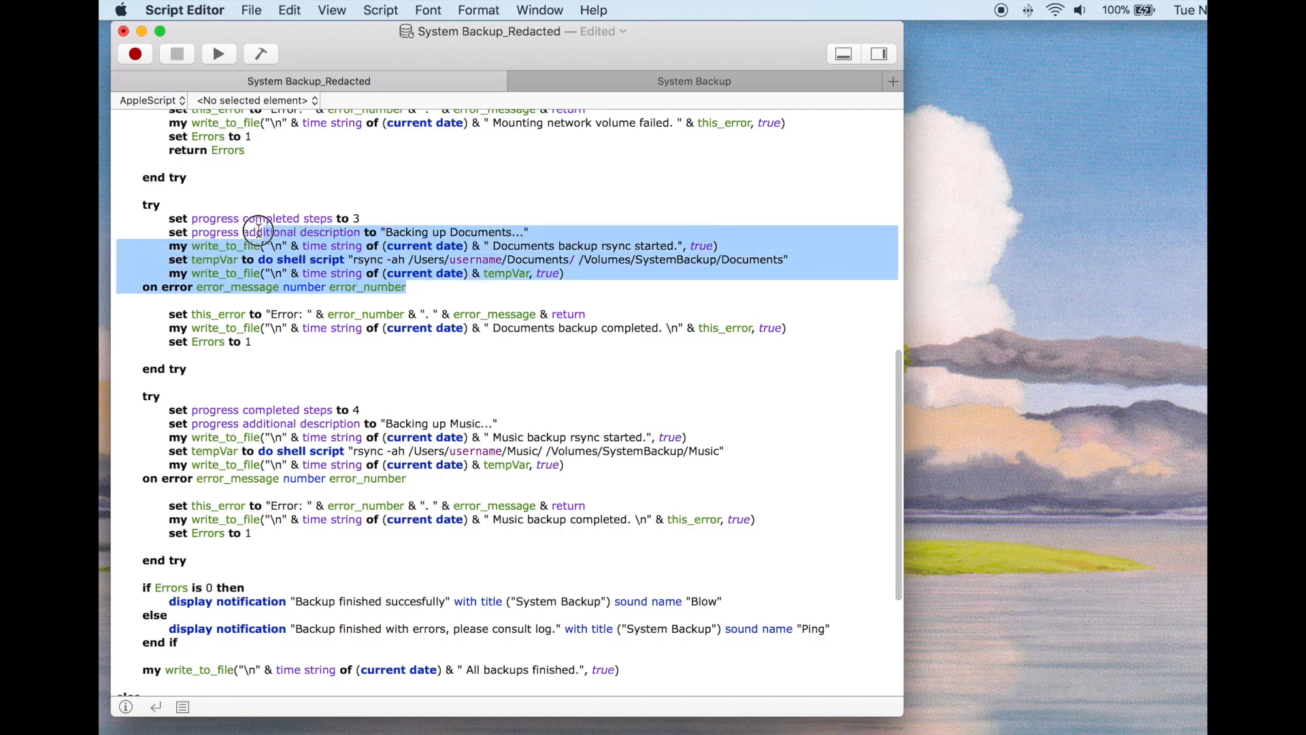
Step: Reach the script's end, then open Backup Log.txt from the Backup folder in TextEdit via Finder
{"action": "scroll", "scroll_direction": "down", "scroll_amount": 3}
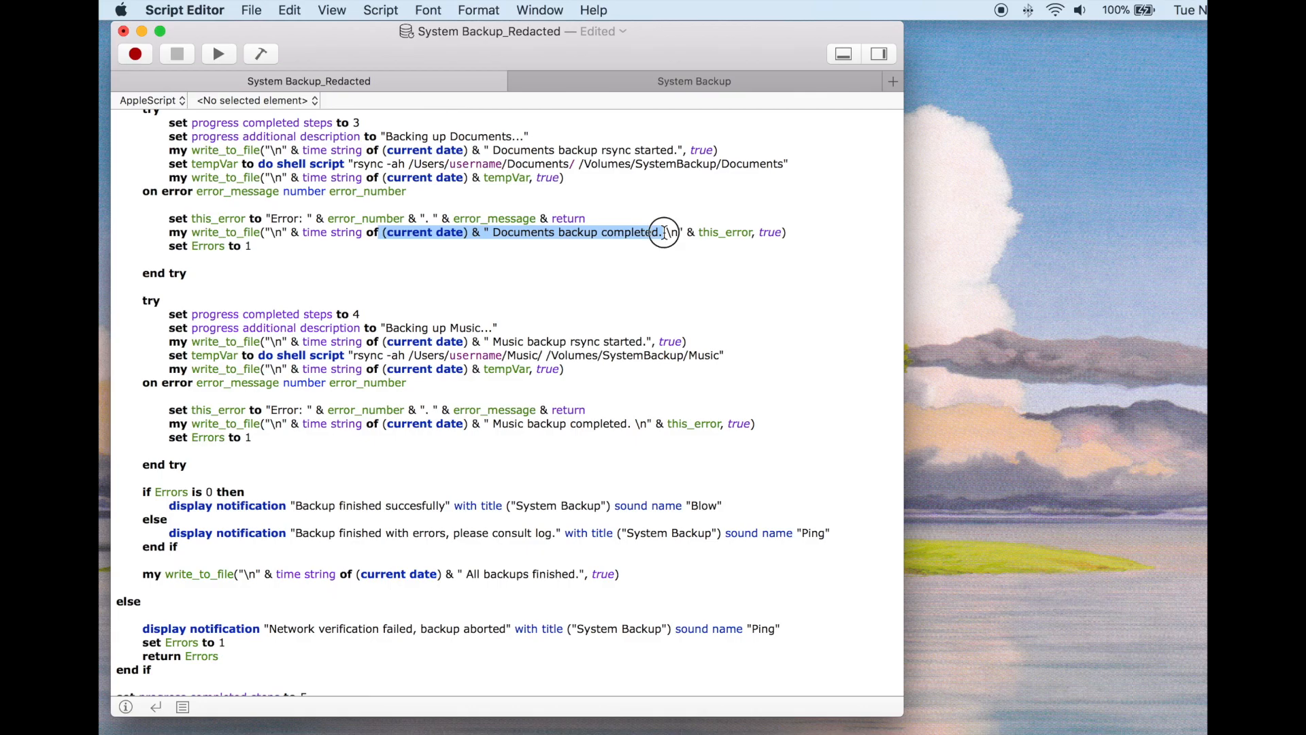
{"action": "left_click", "coordinate": [453, 404]}
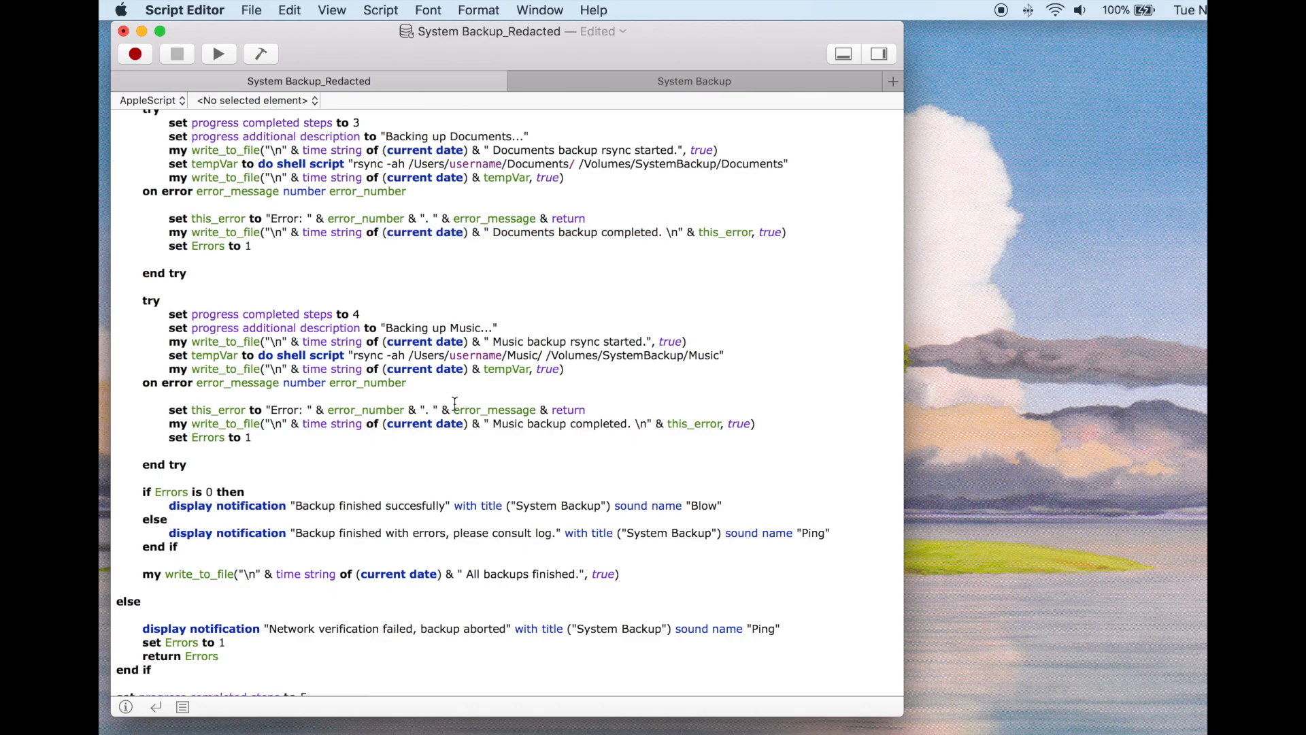
{"action": "scroll", "scroll_direction": "down", "scroll_amount": 3}
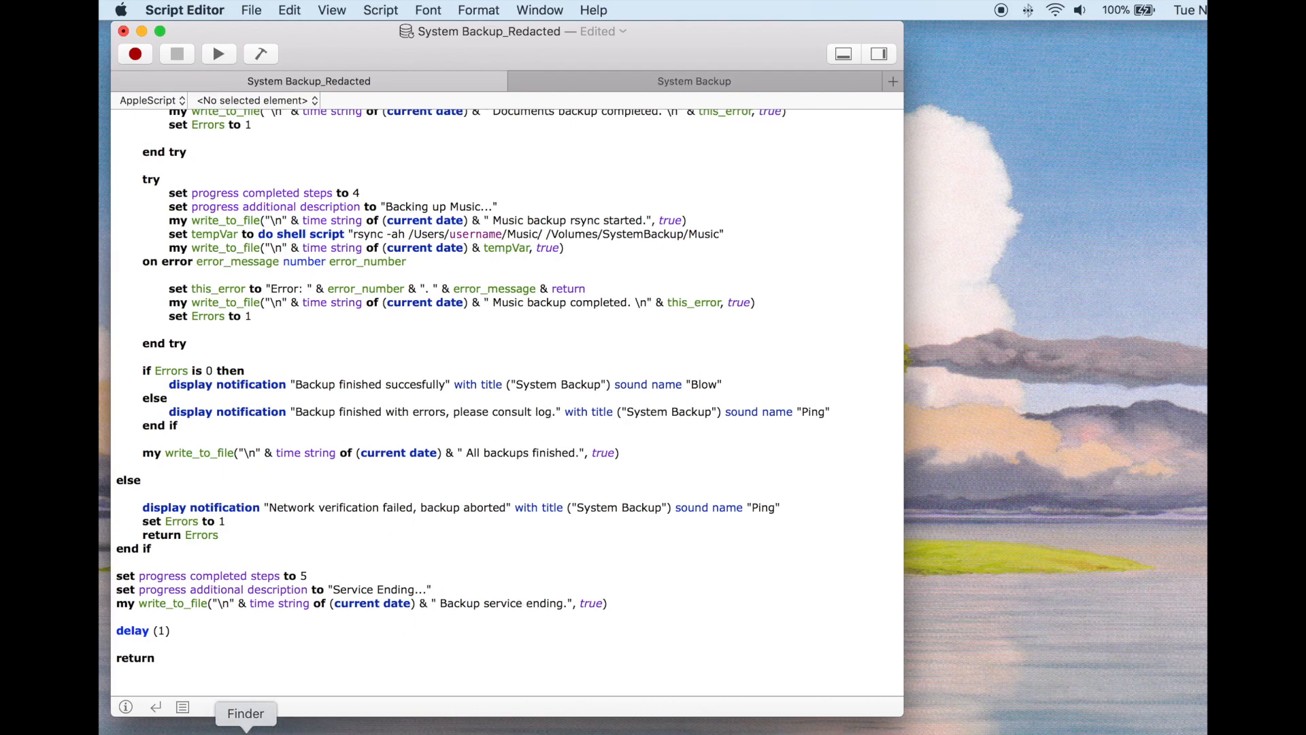
{"action": "left_click", "coordinate": [246, 713]}
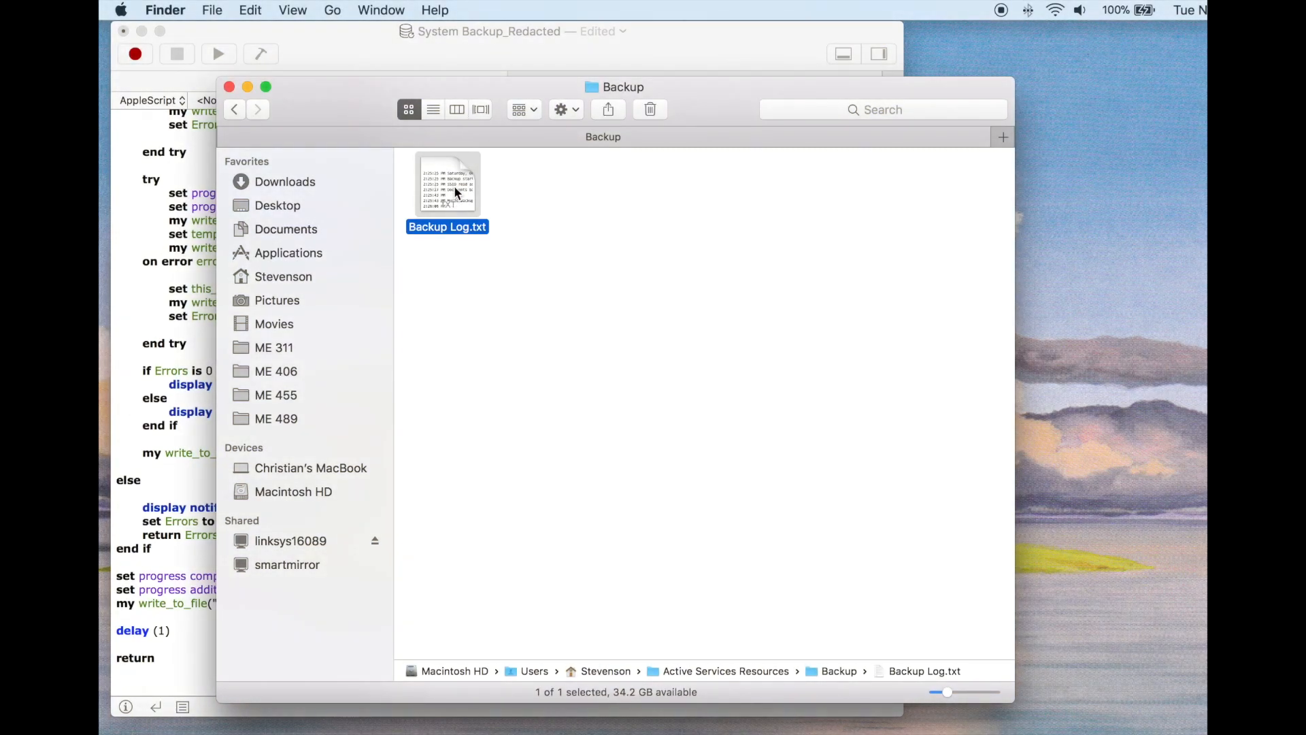
{"action": "double_click", "coordinate": [448, 184]}
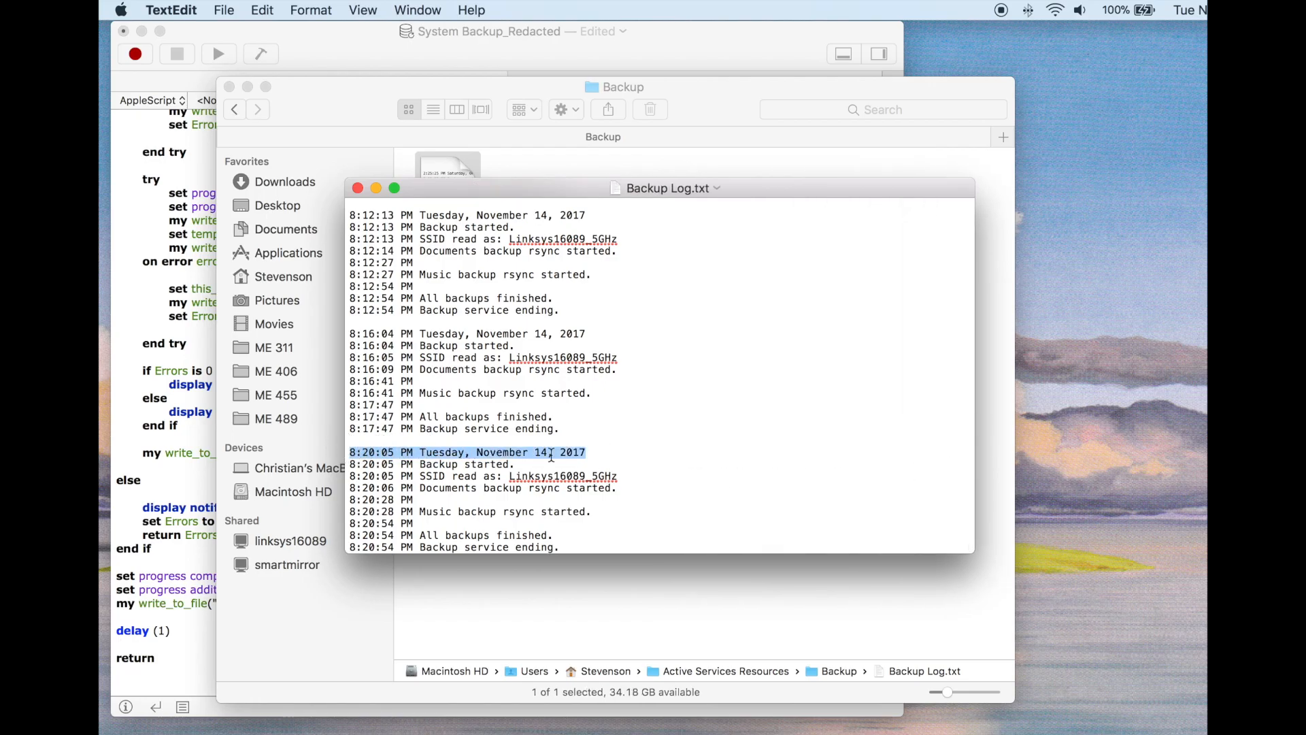
{"action": "left_click", "coordinate": [620, 476]}
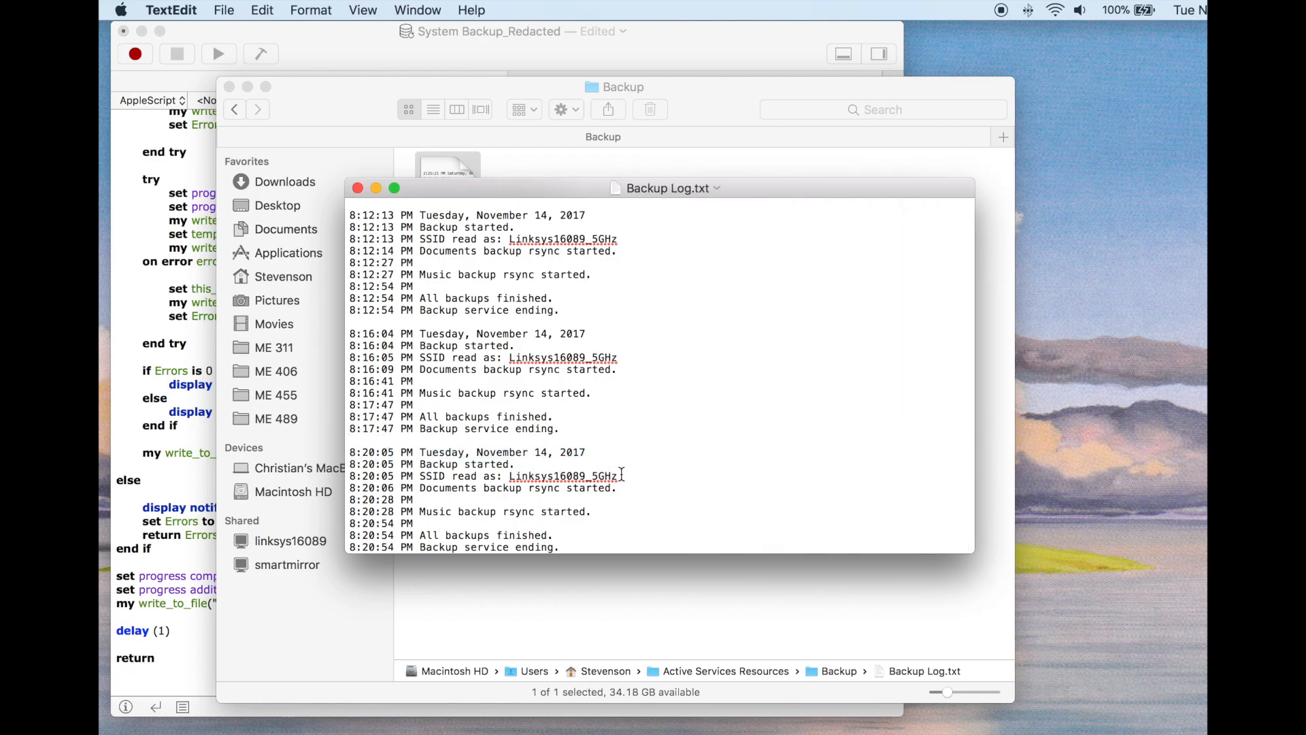
{"action": "double_click", "coordinate": [562, 477]}
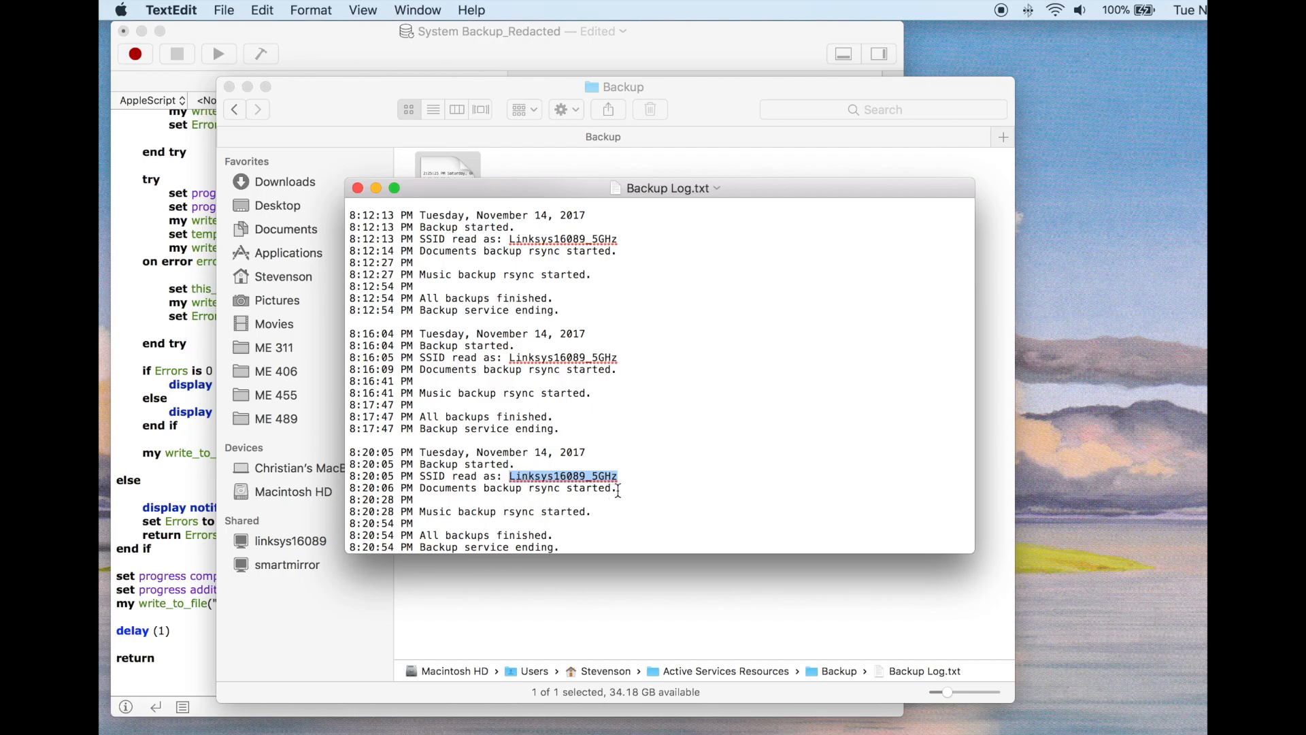
{"action": "left_click", "coordinate": [419, 487]}
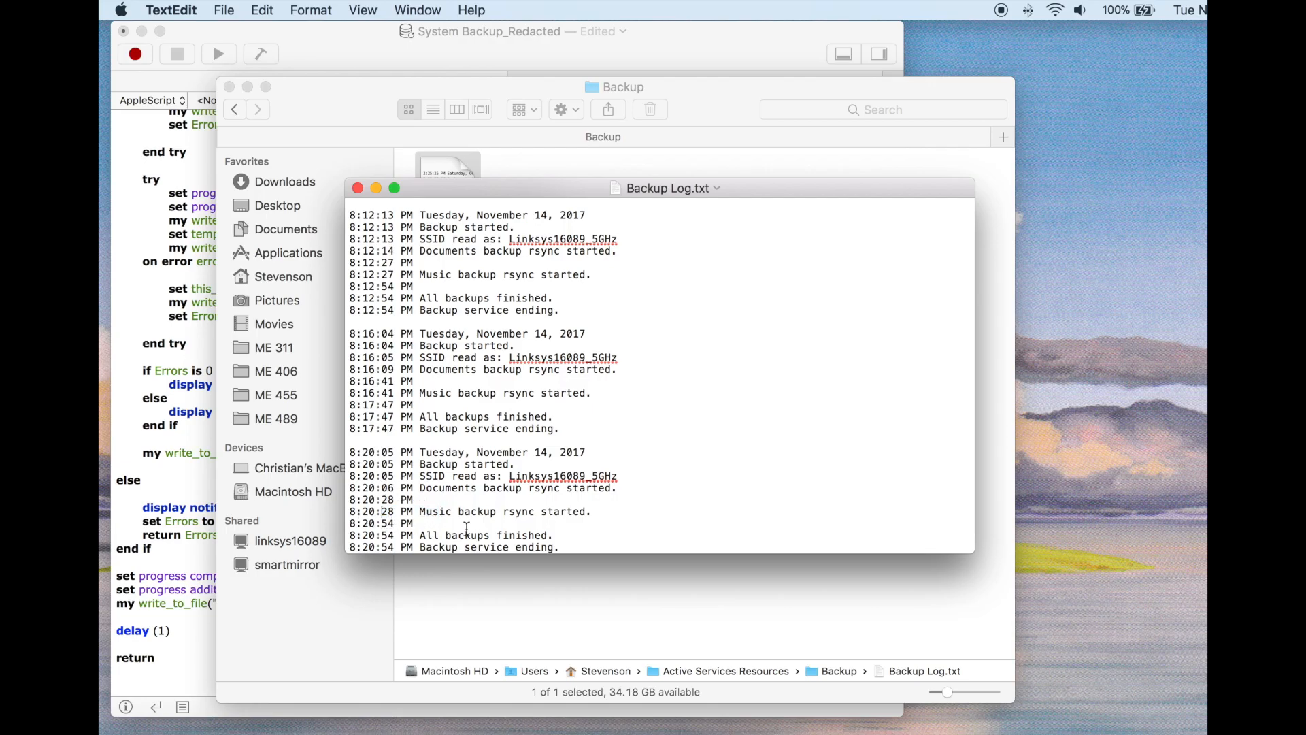
{"action": "scroll", "scroll_direction": "up", "scroll_amount": 3}
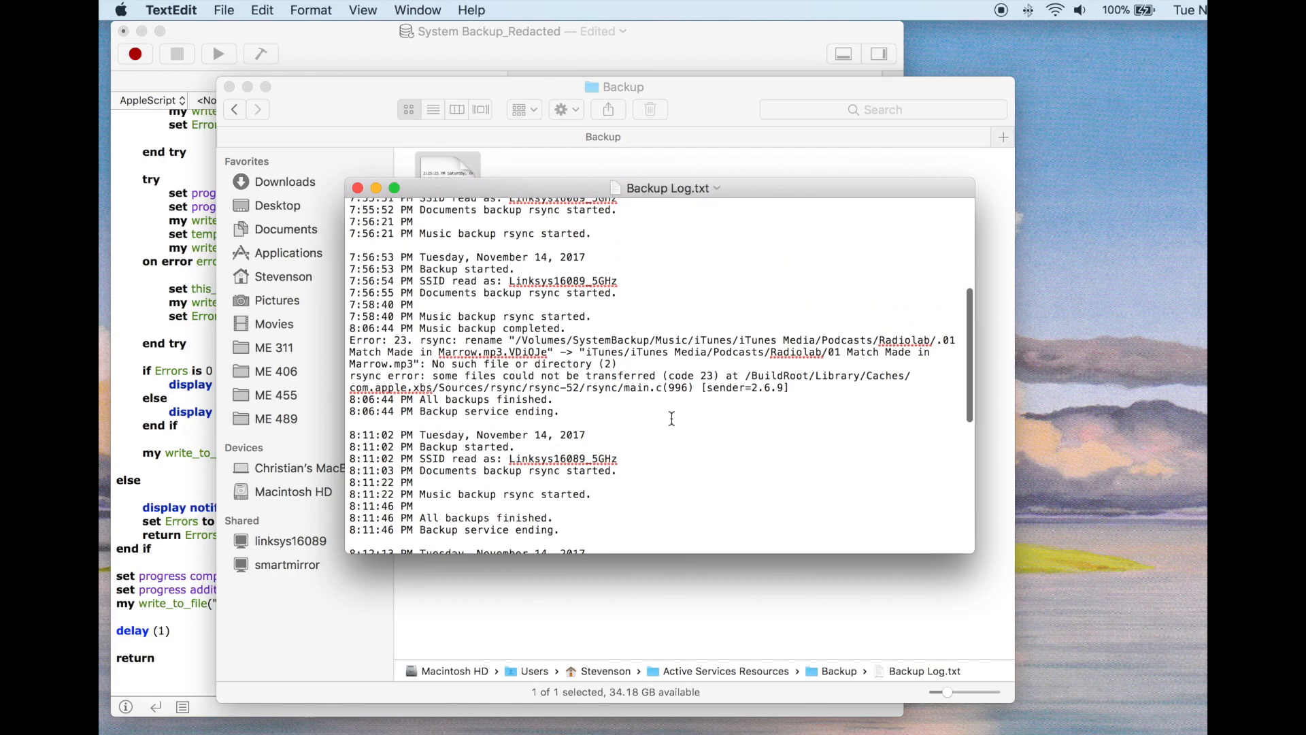
{"action": "mouse_move", "coordinate": [477, 327]}
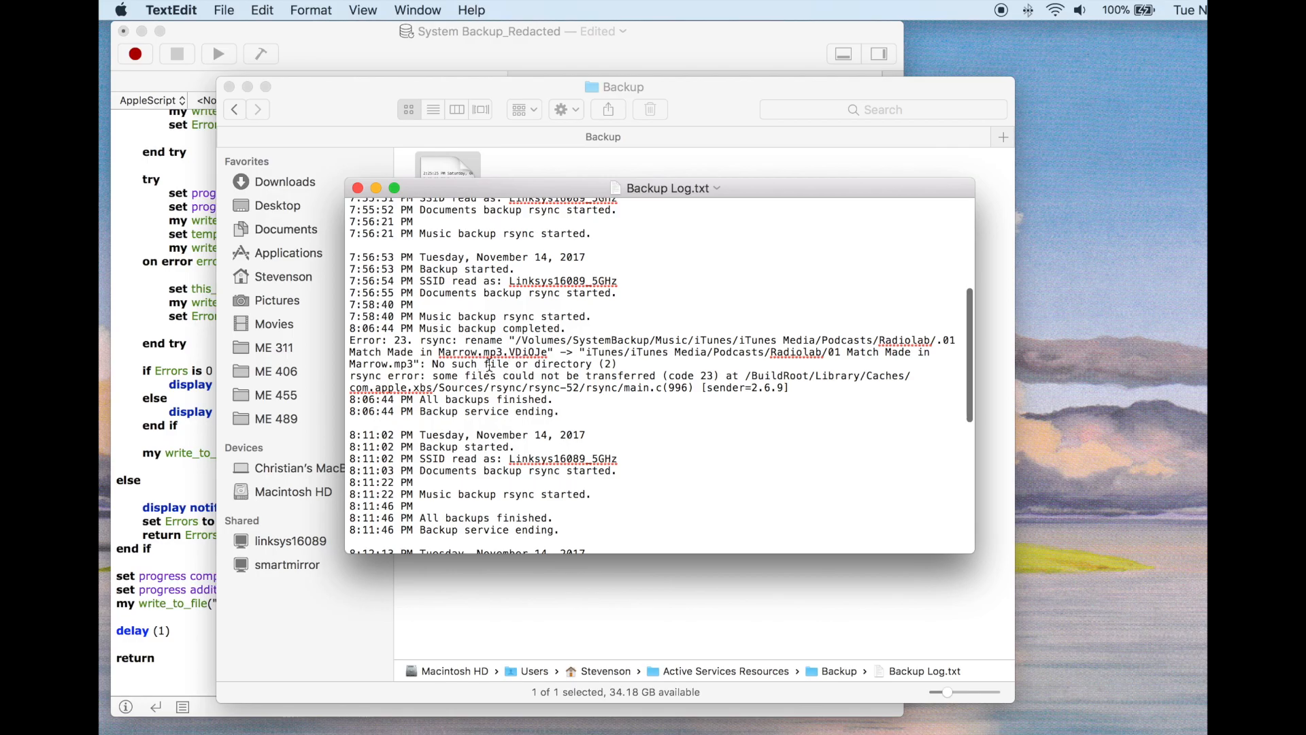
{"action": "scroll", "scroll_direction": "up", "scroll_amount": 3}
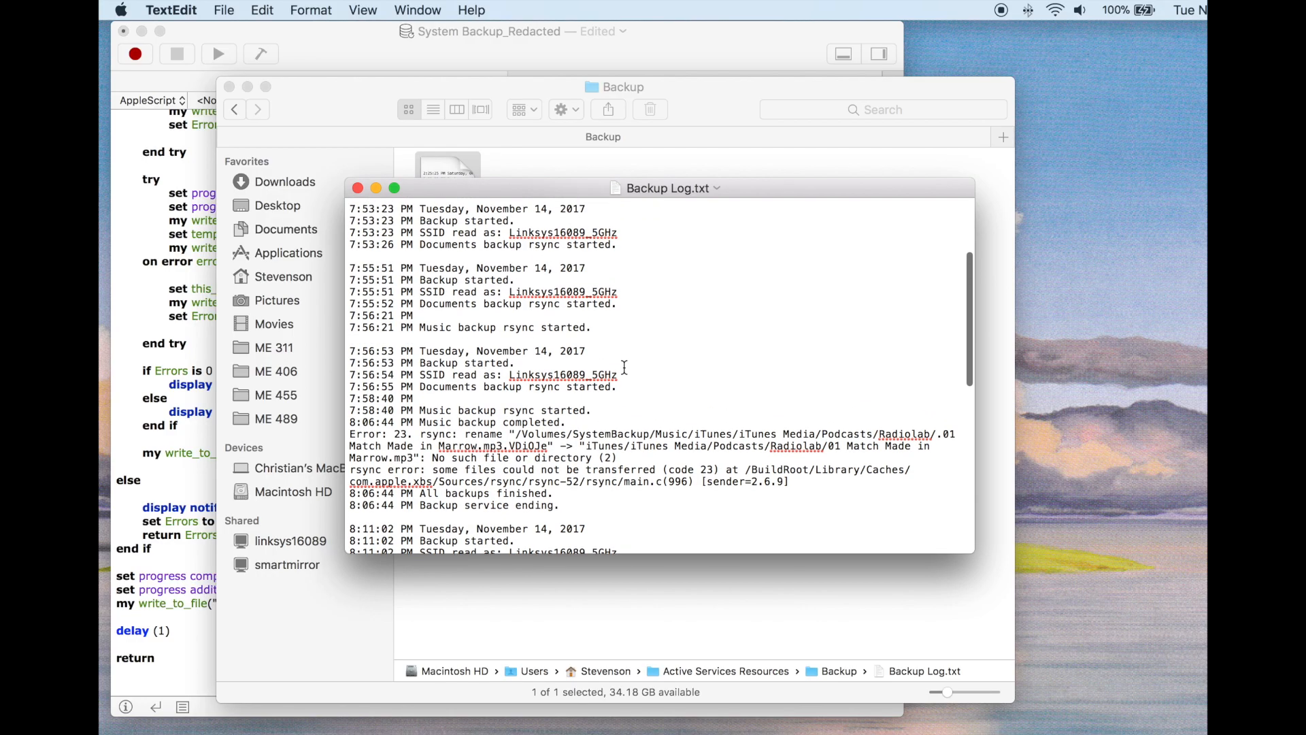
{"action": "scroll", "scroll_direction": "down", "scroll_amount": 3}
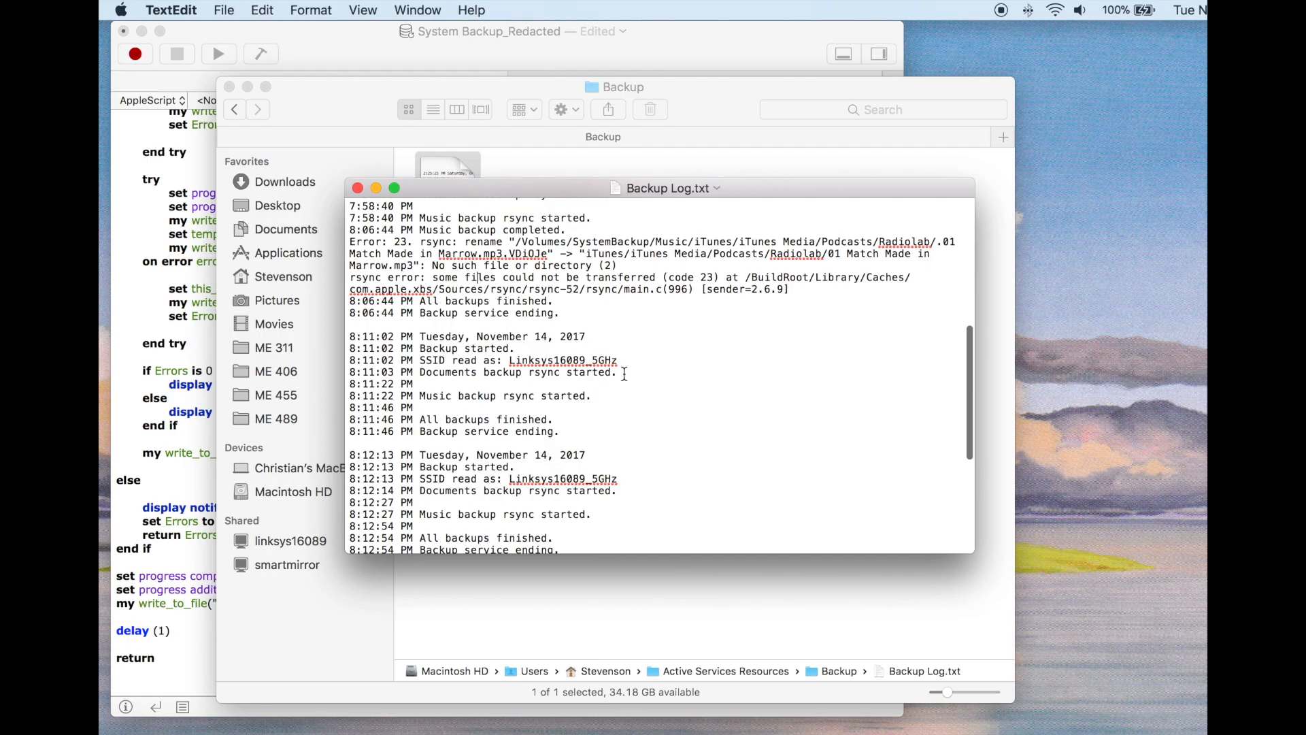
{"action": "scroll", "scroll_direction": "up", "scroll_amount": 3}
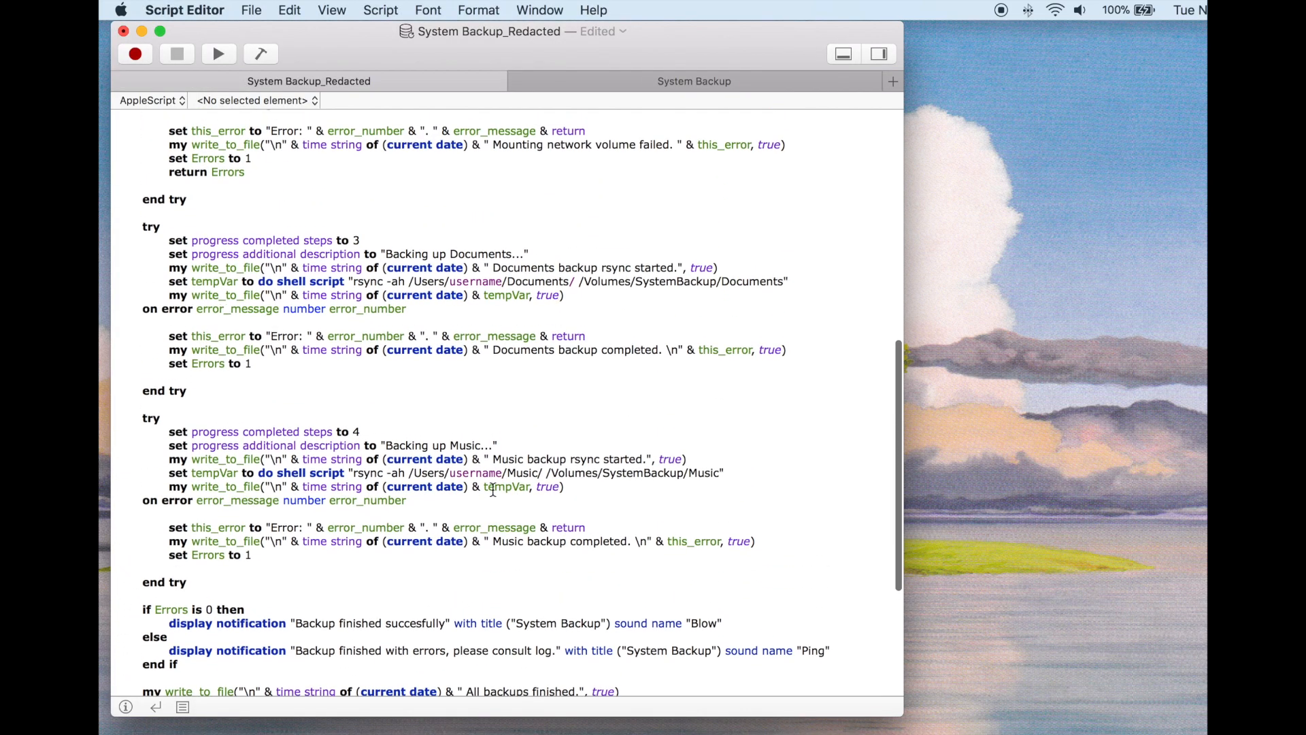
Step: Scroll back to the script's top: progress setup, log handler, SSID check and mount-failure handling
{"action": "scroll", "scroll_direction": "up", "scroll_amount": 3}
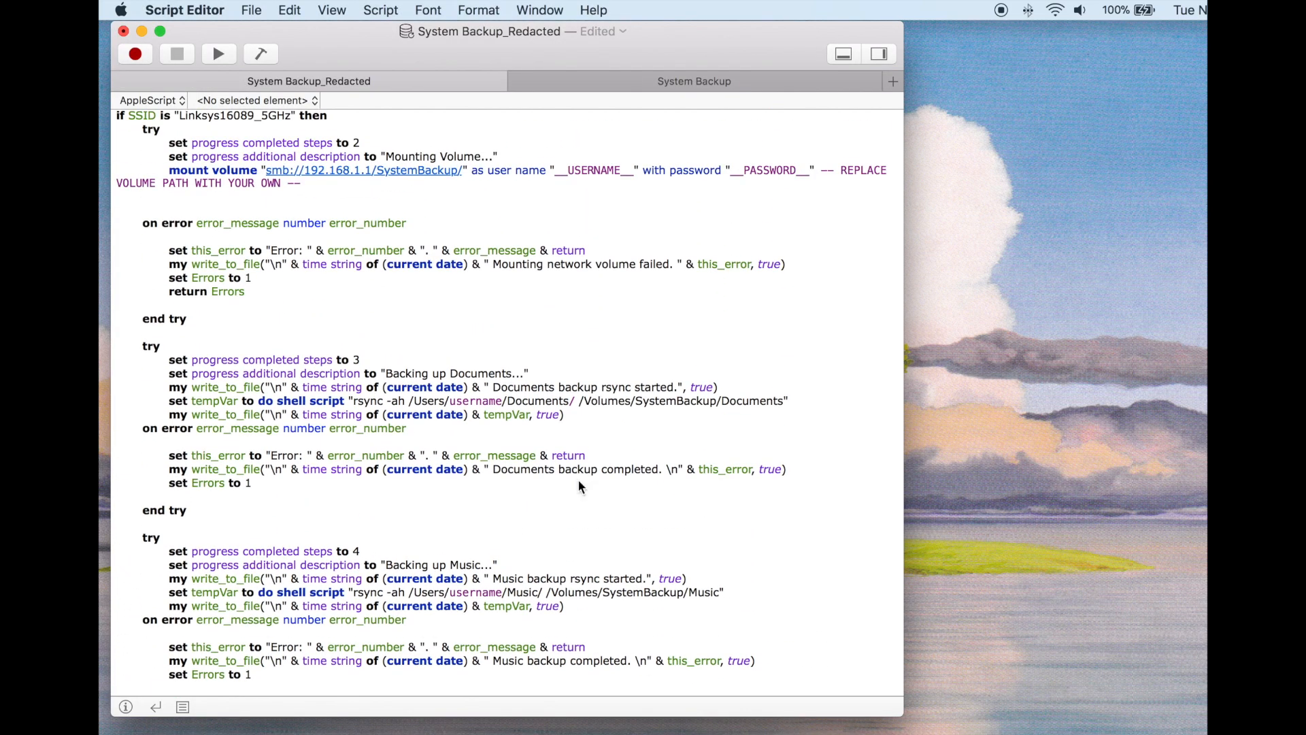
{"action": "scroll", "scroll_direction": "up", "scroll_amount": 3}
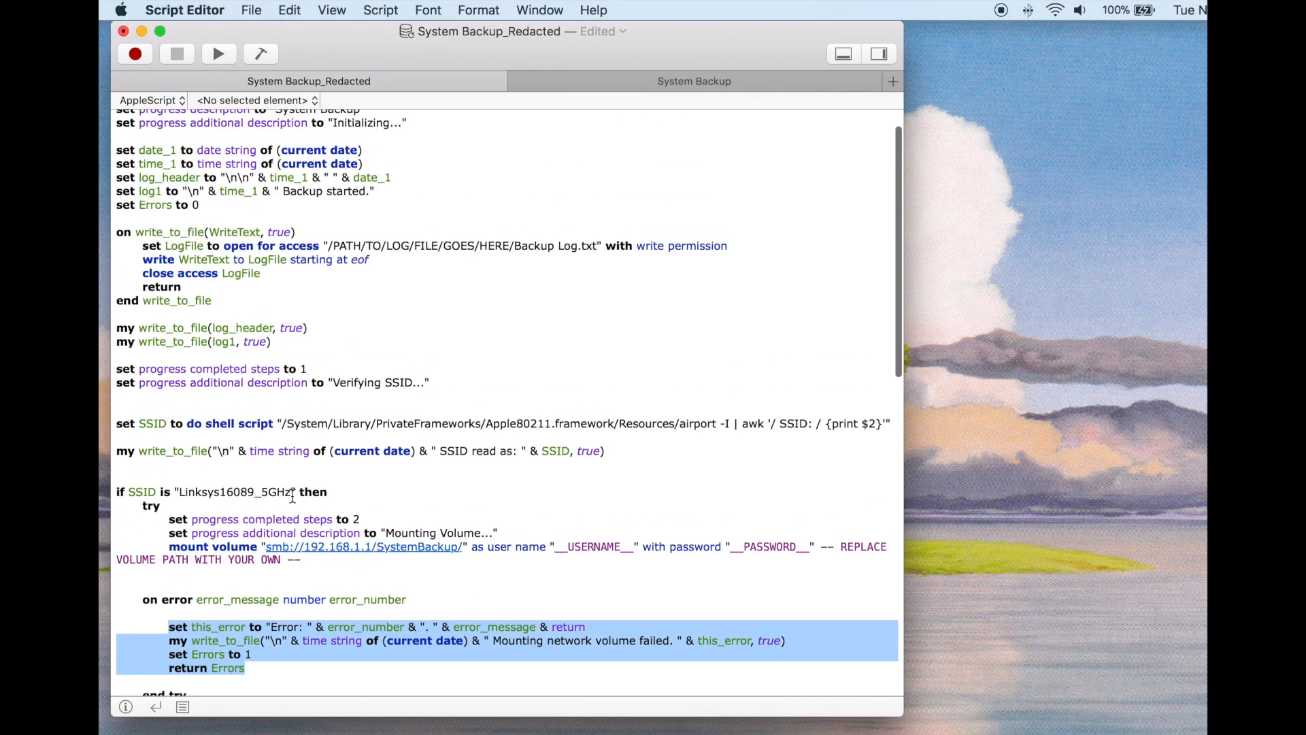
{"action": "scroll", "scroll_direction": "up", "scroll_amount": 3}
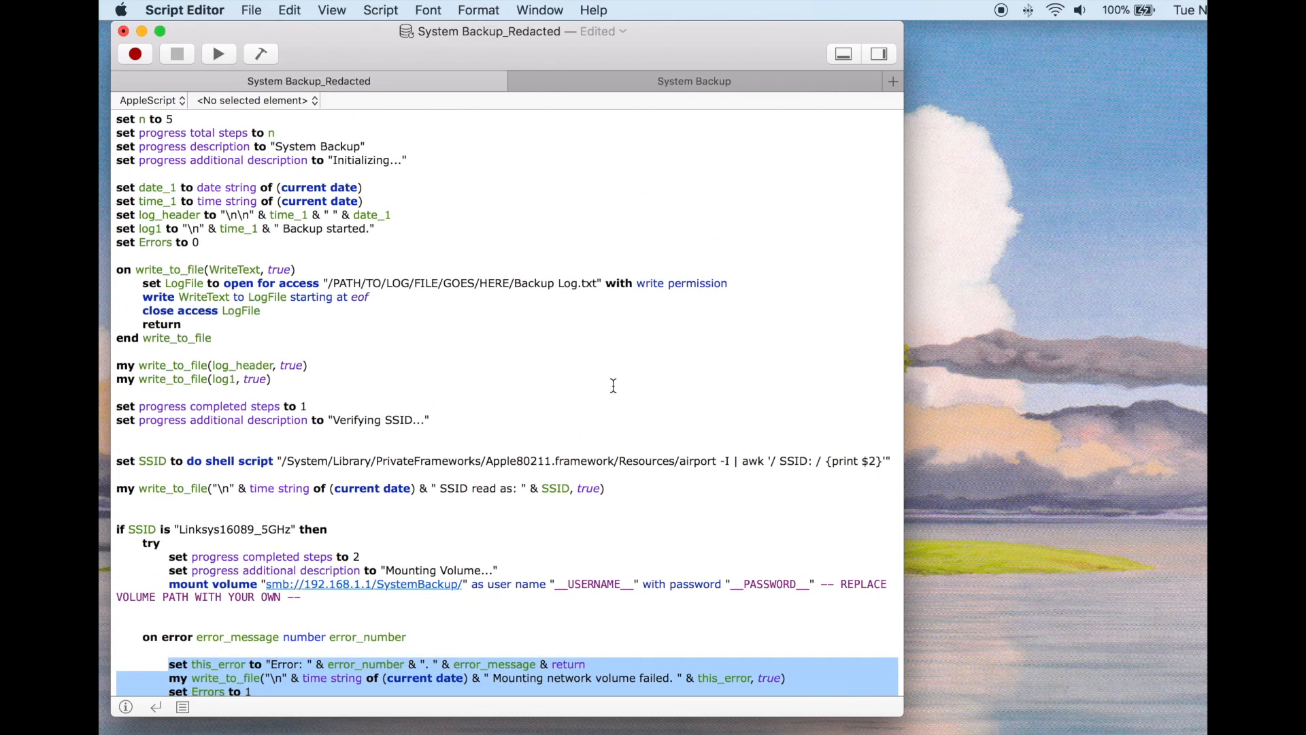